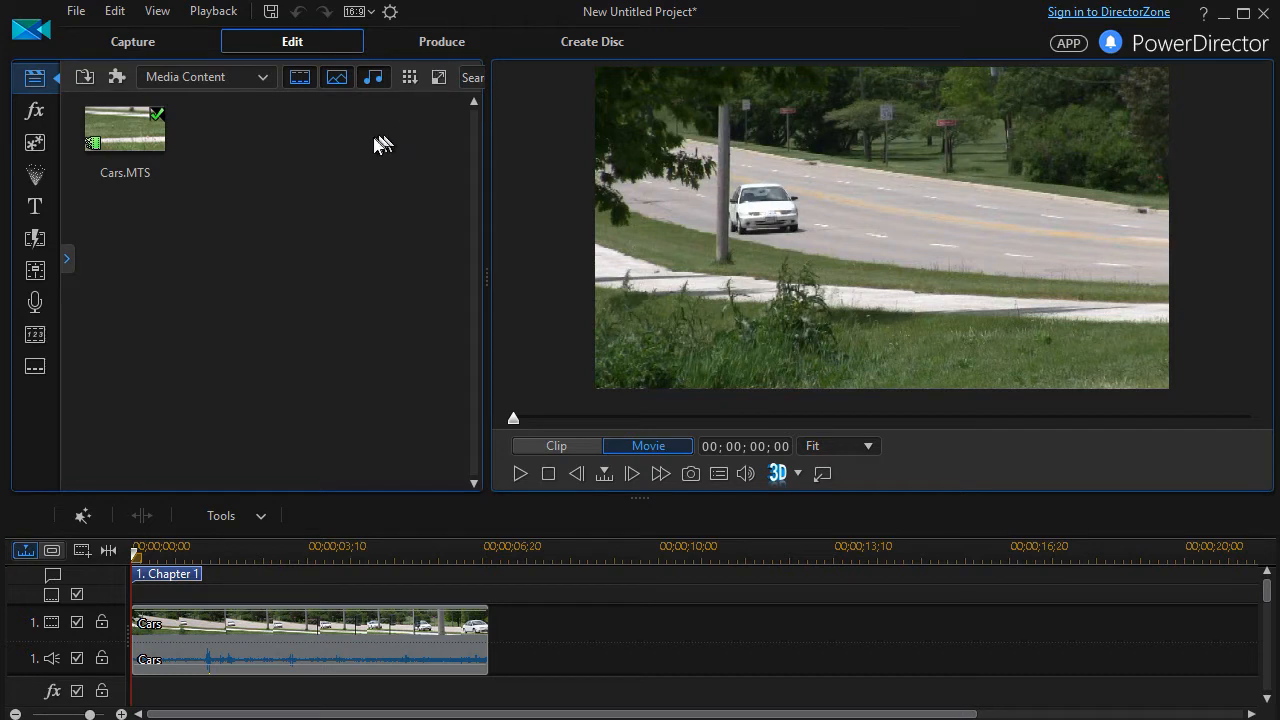
mouse_move(404, 244)
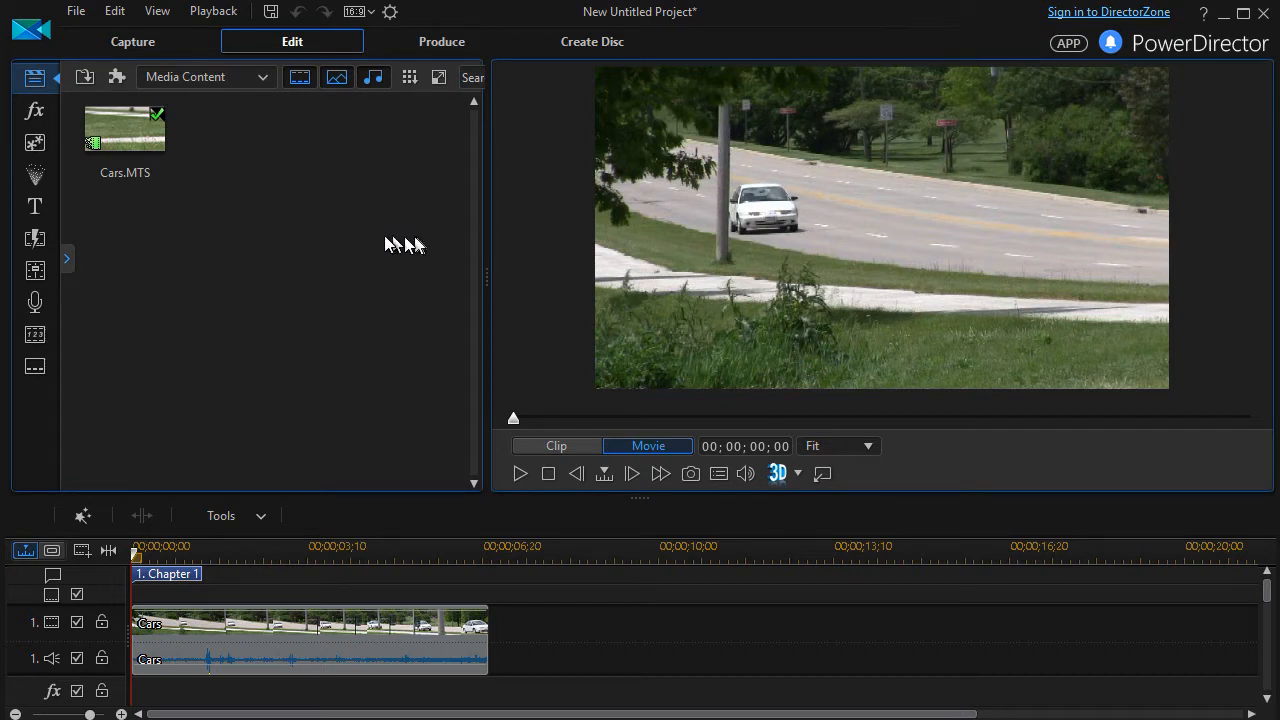
mouse_move(640, 504)
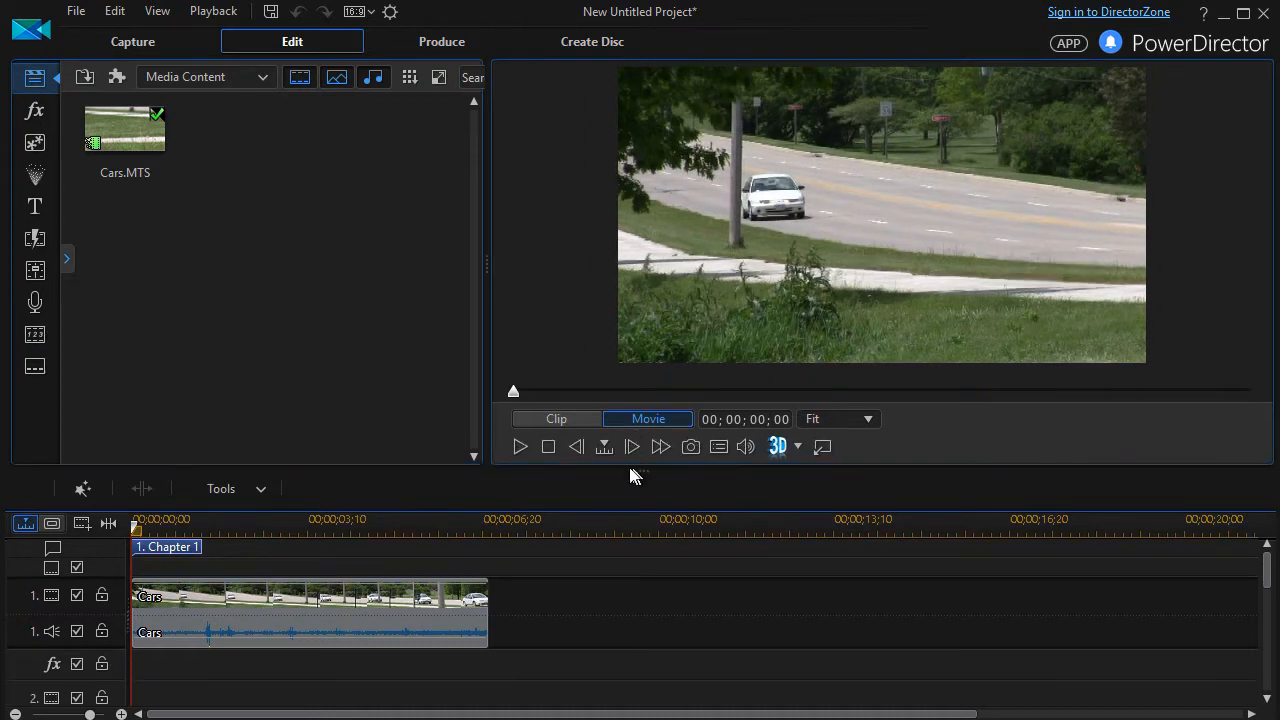
mouse_move(550, 462)
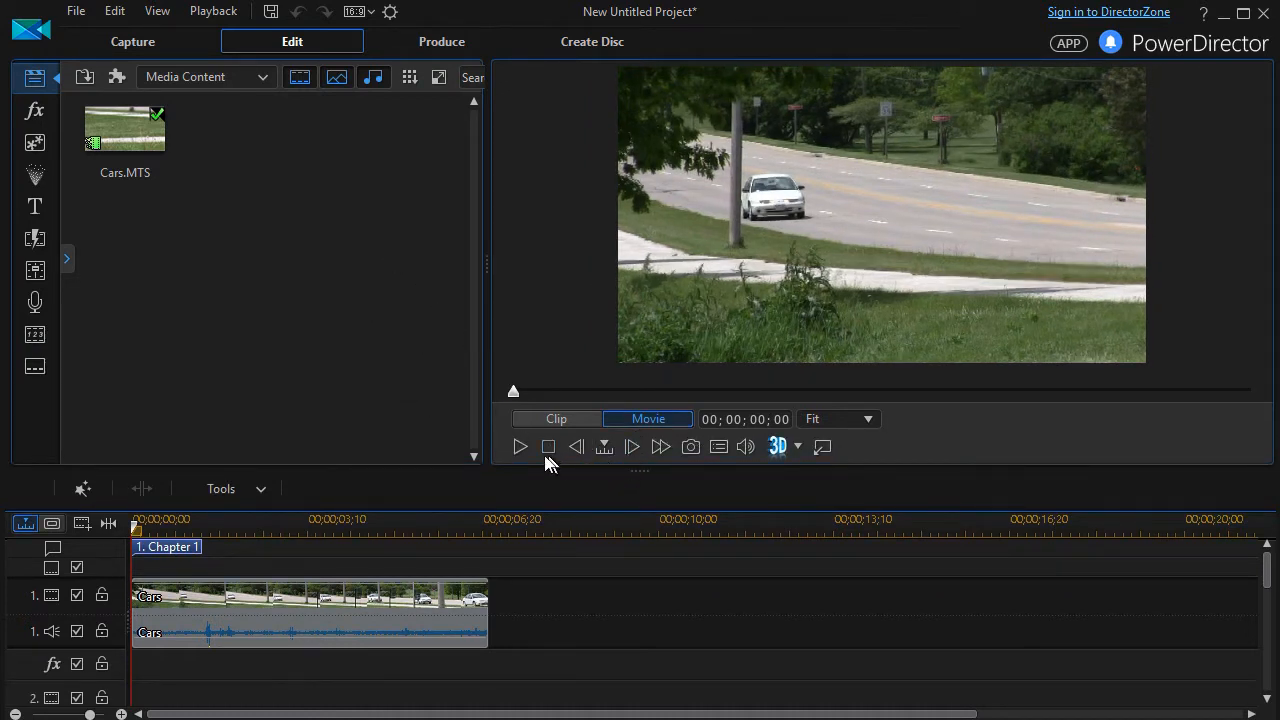
Step: Preview and scrub through the road clip before adding the blue colour board
click(520, 446)
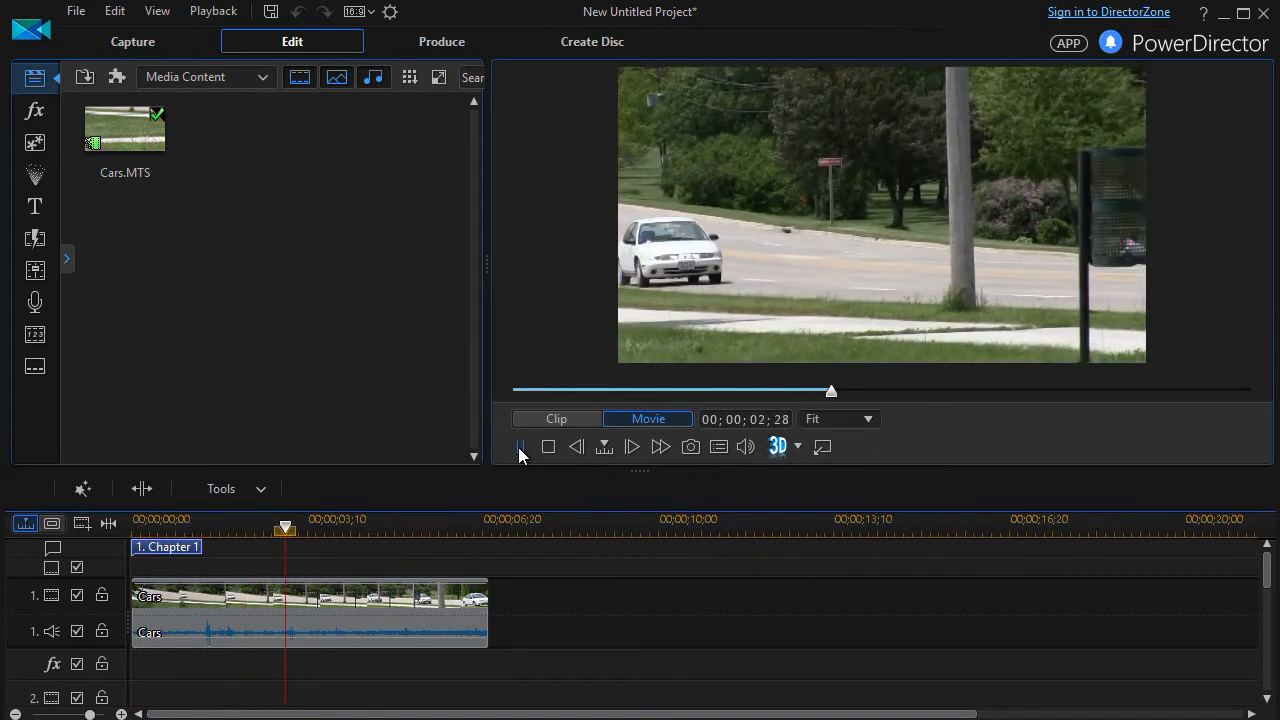
drag(830, 390, 616, 390)
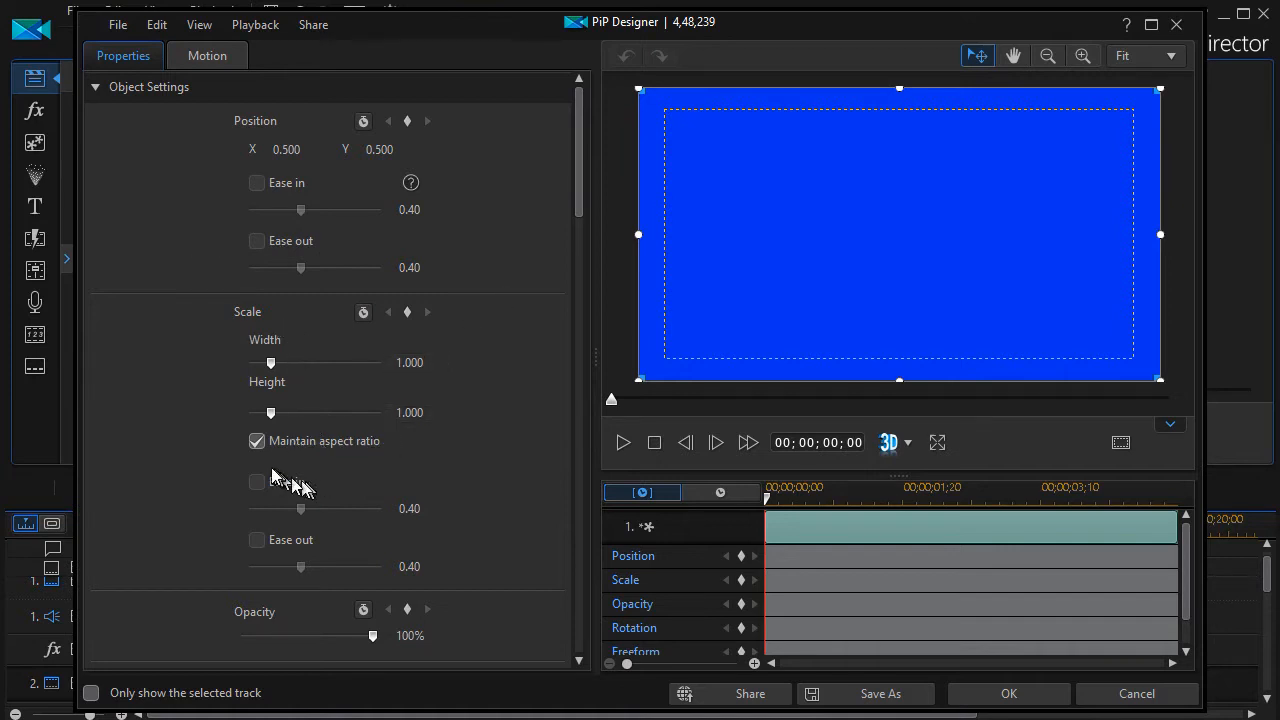
Step: Unlock aspect ratio, squash the blue board into a low thin bar (height 0.190) at 70% opacity
click(256, 442)
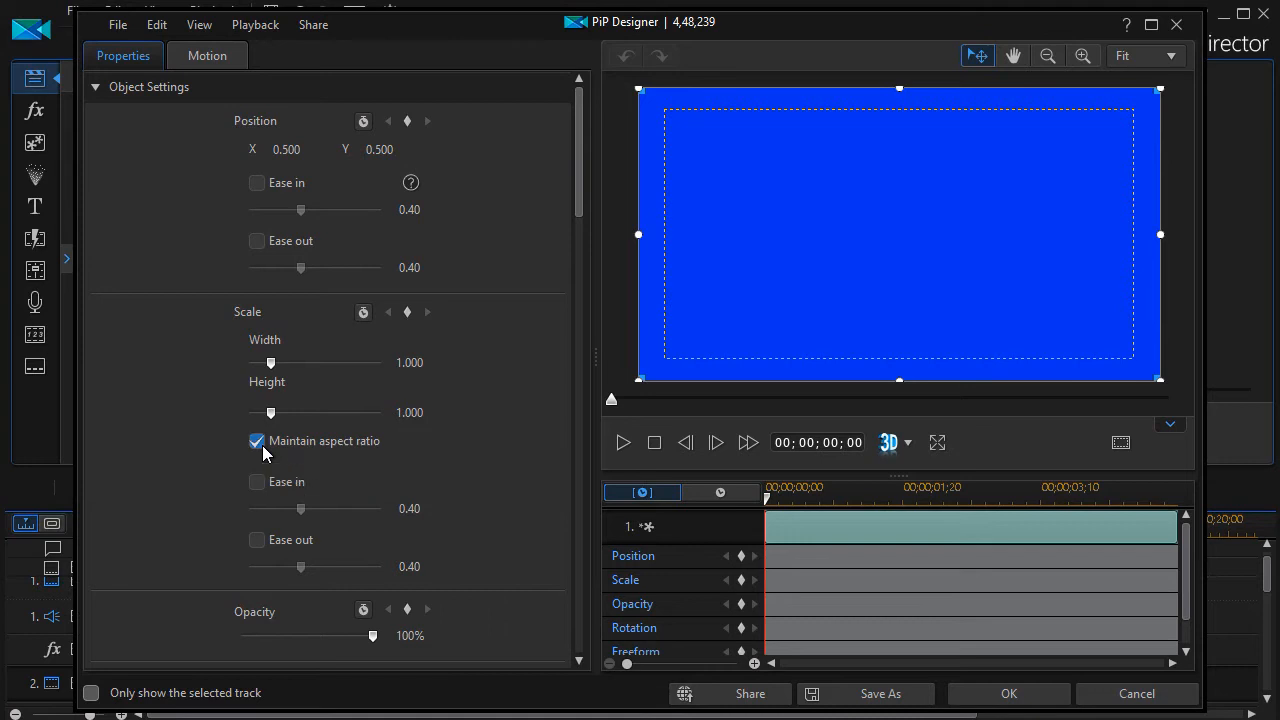
click(256, 440)
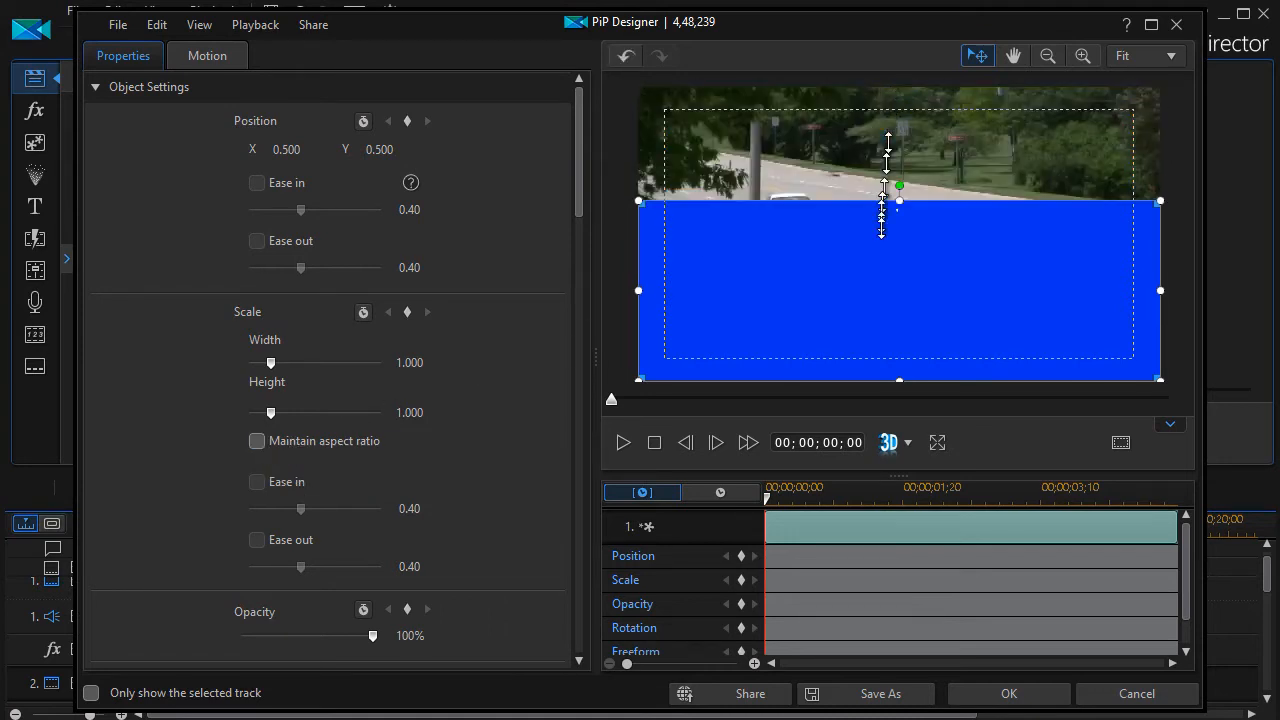
drag(898, 200, 898, 378)
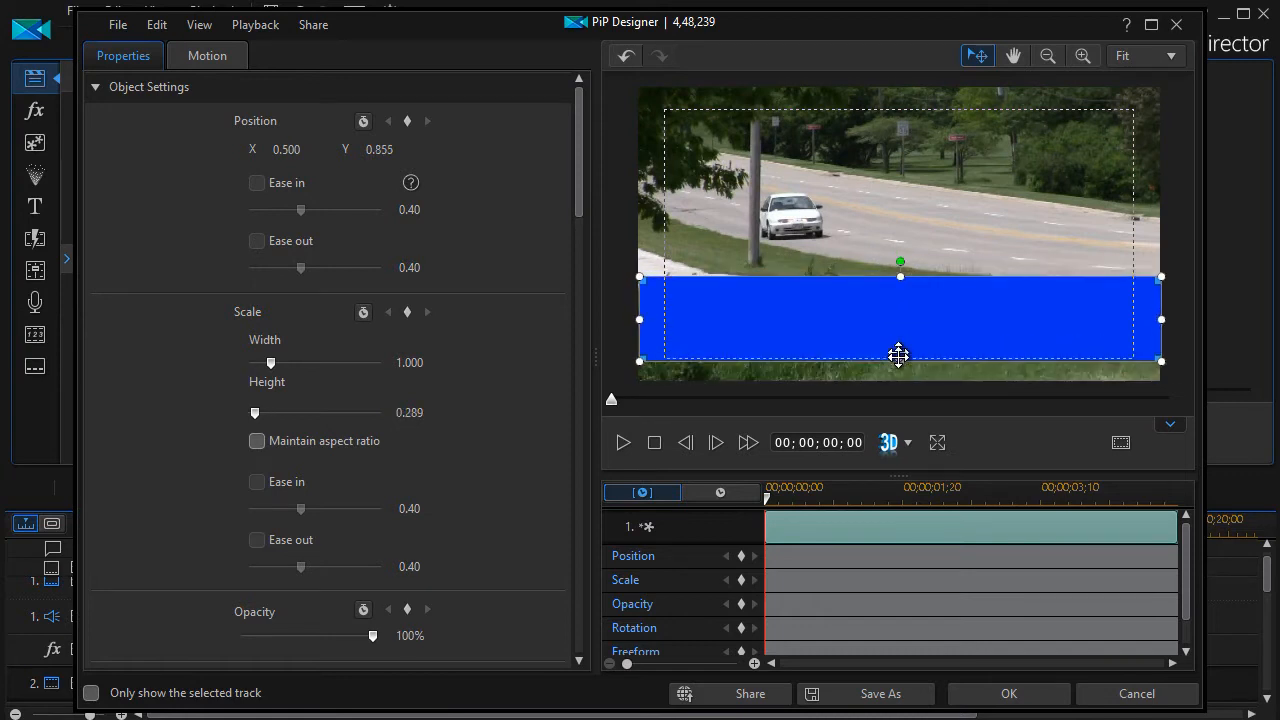
drag(898, 356, 902, 276)
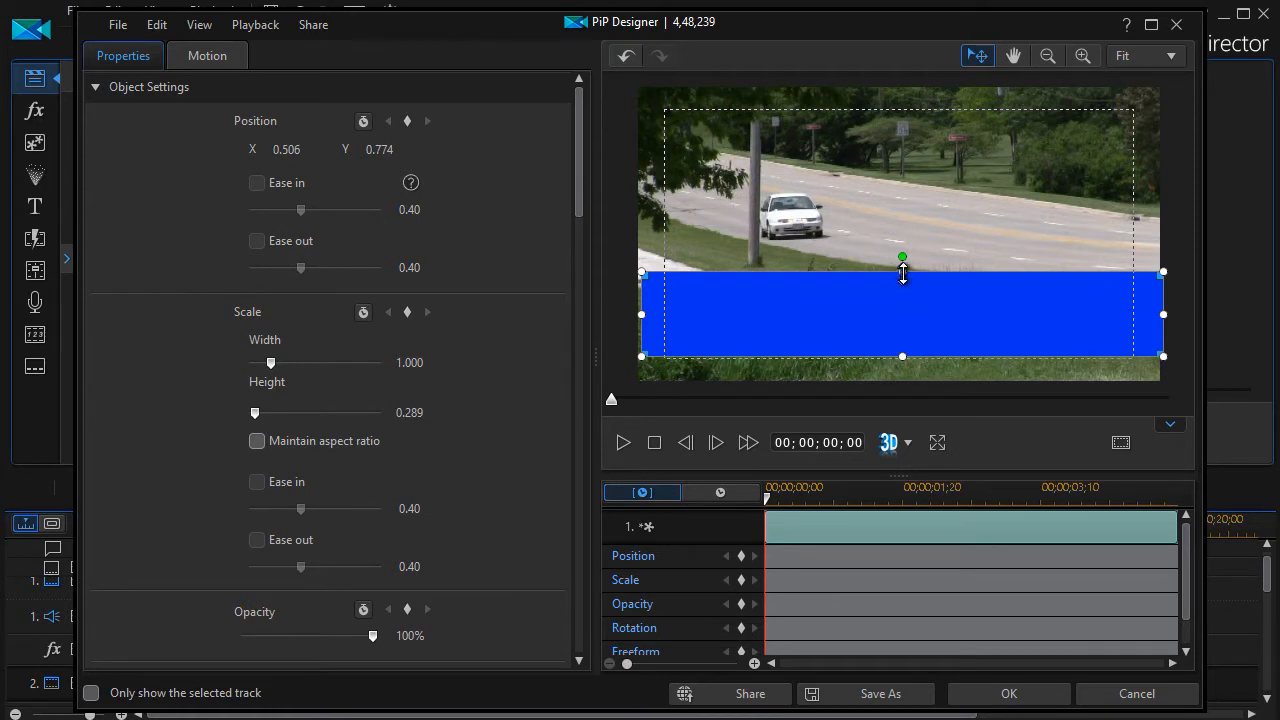
drag(902, 258, 902, 304)
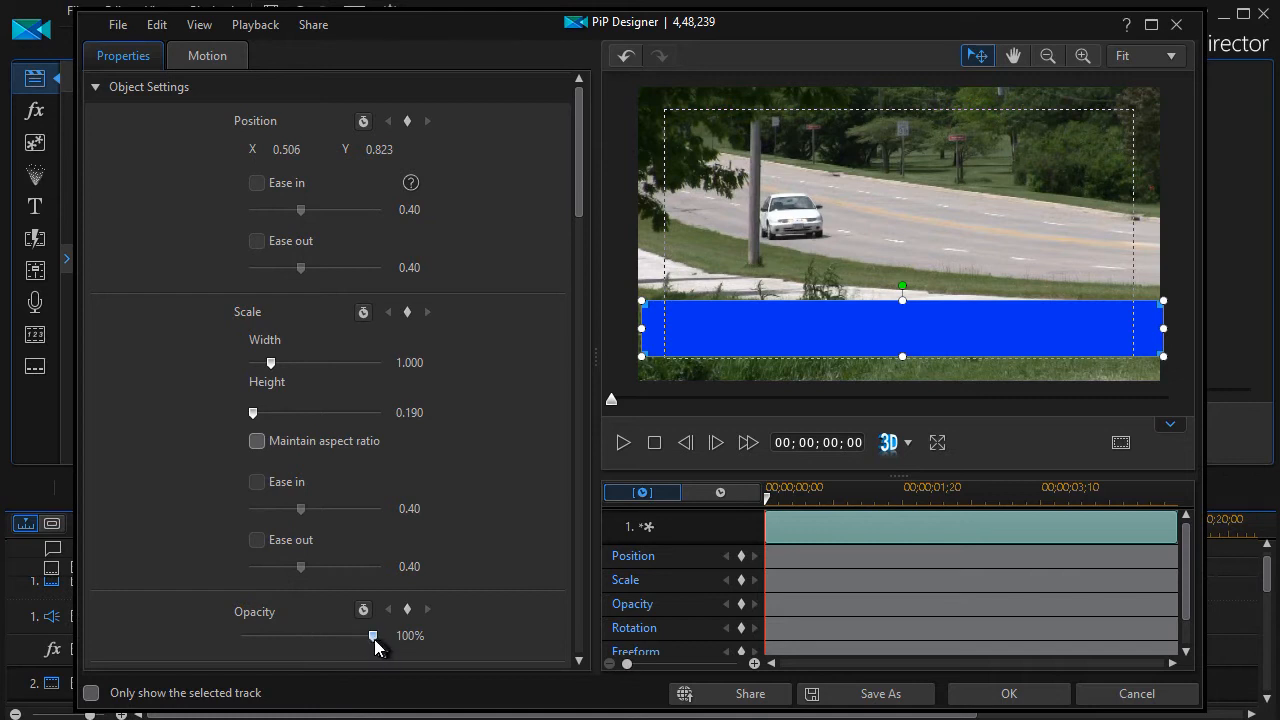
drag(372, 636, 328, 636)
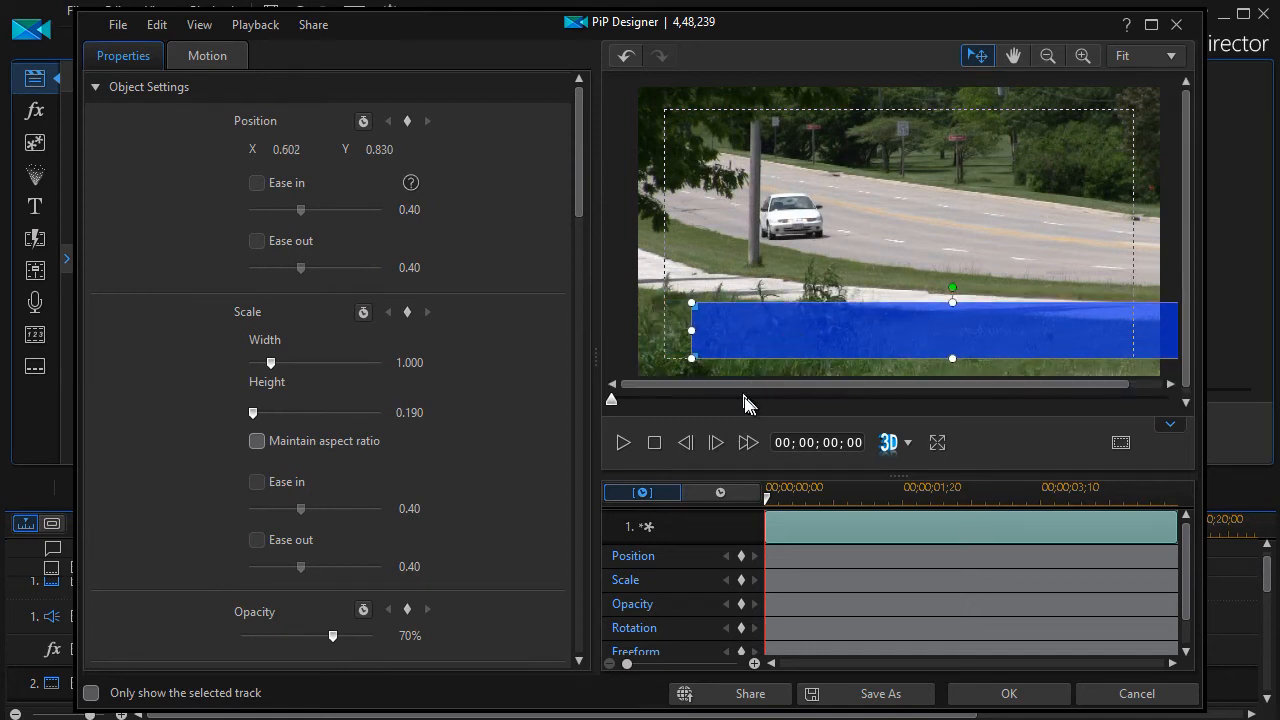
mouse_move(406, 464)
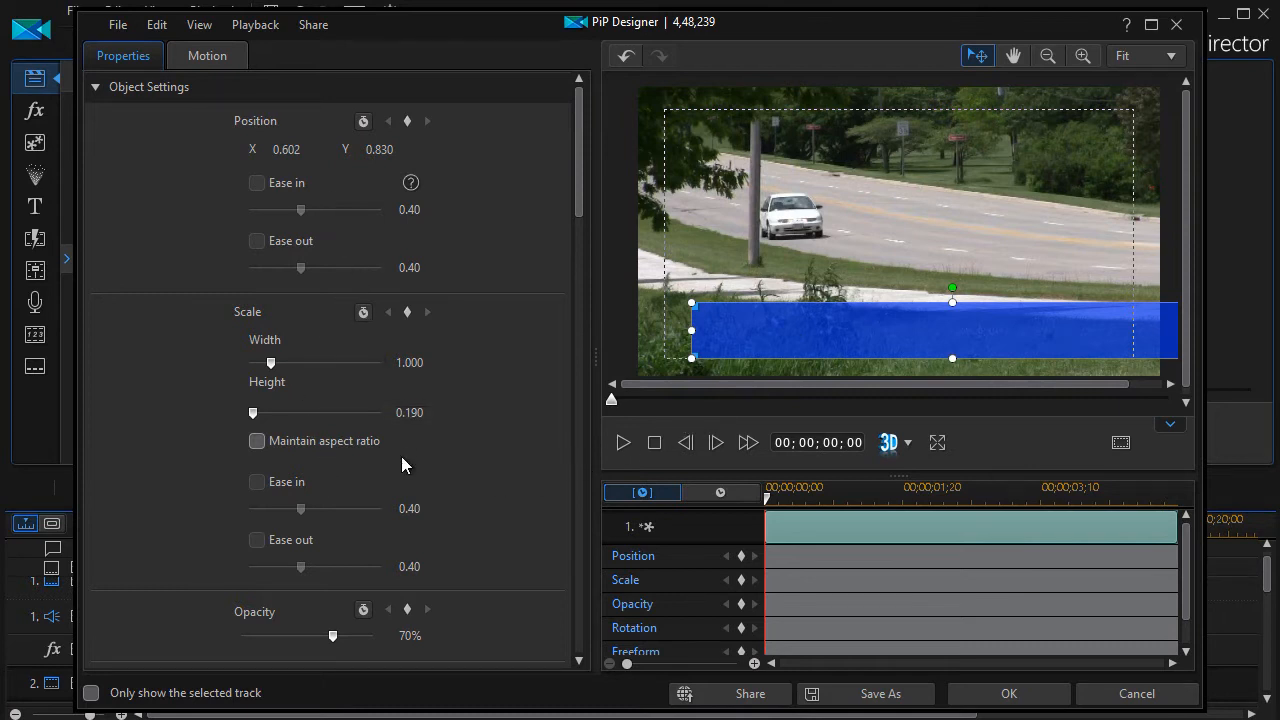
mouse_move(56, 130)
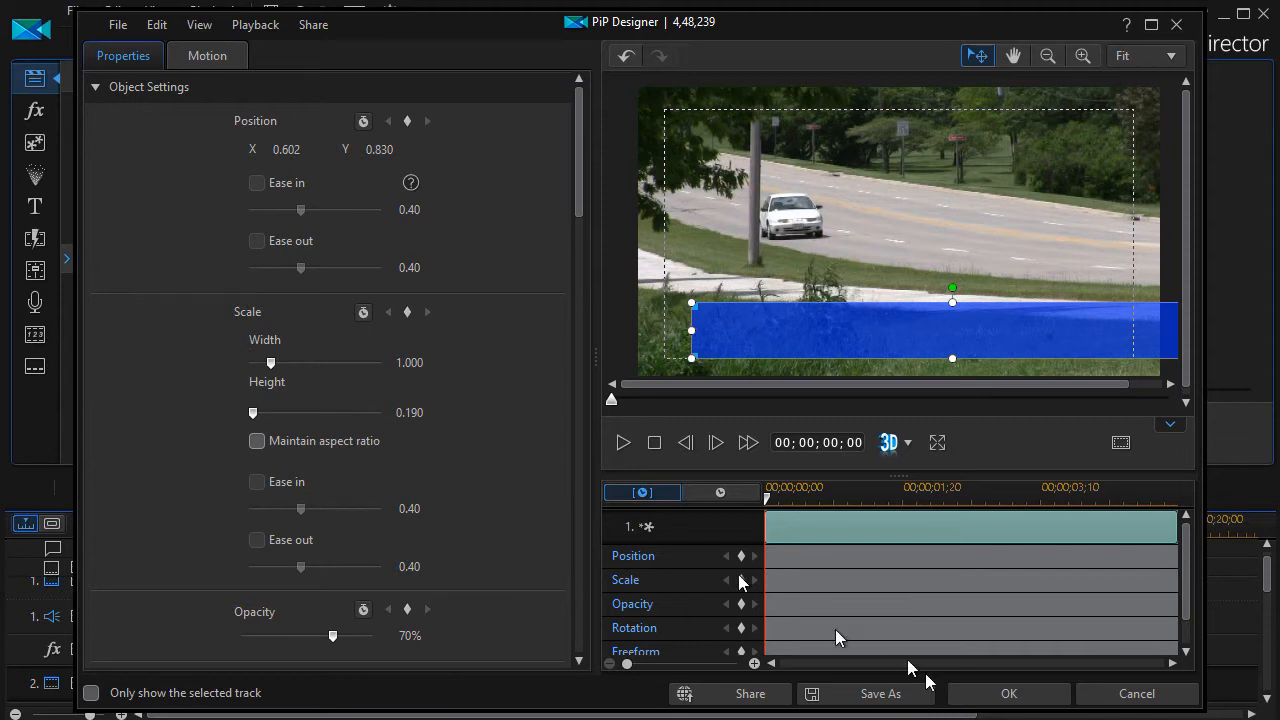
Step: Apply the blue bar, add the Default 'My Title' template to track 3 and open it in Title Designer
click(1008, 692)
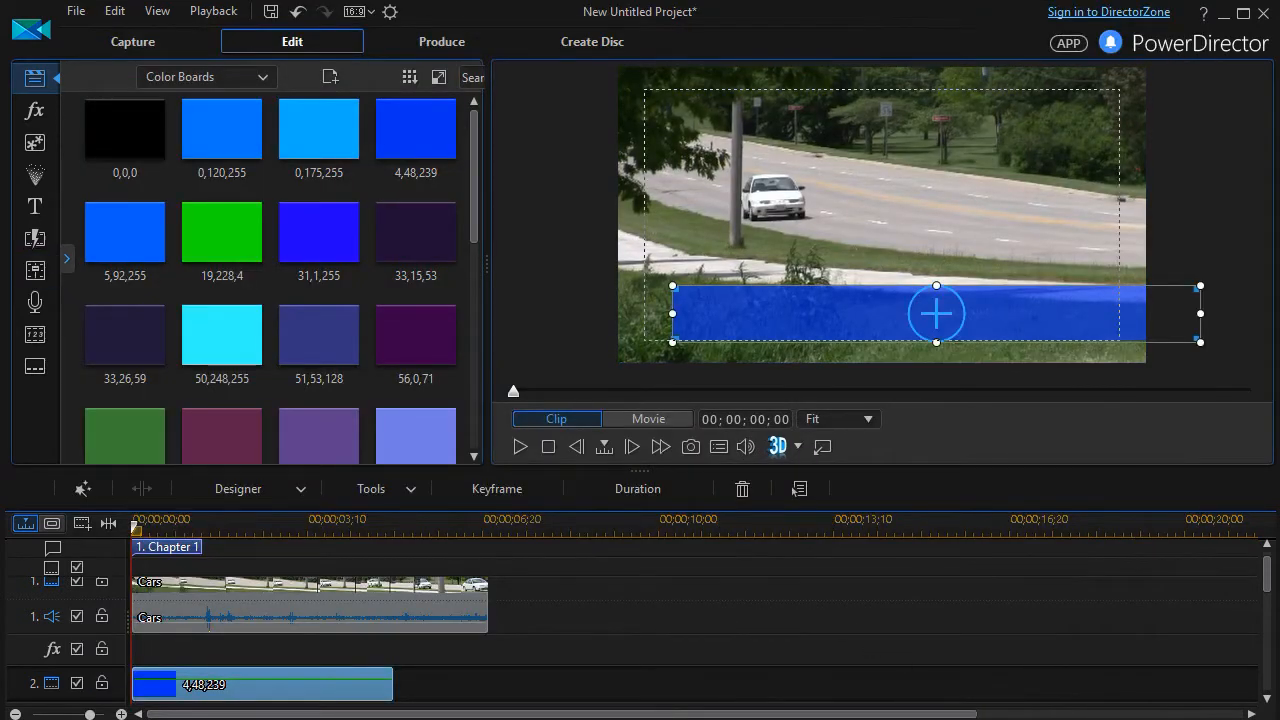
click(34, 206)
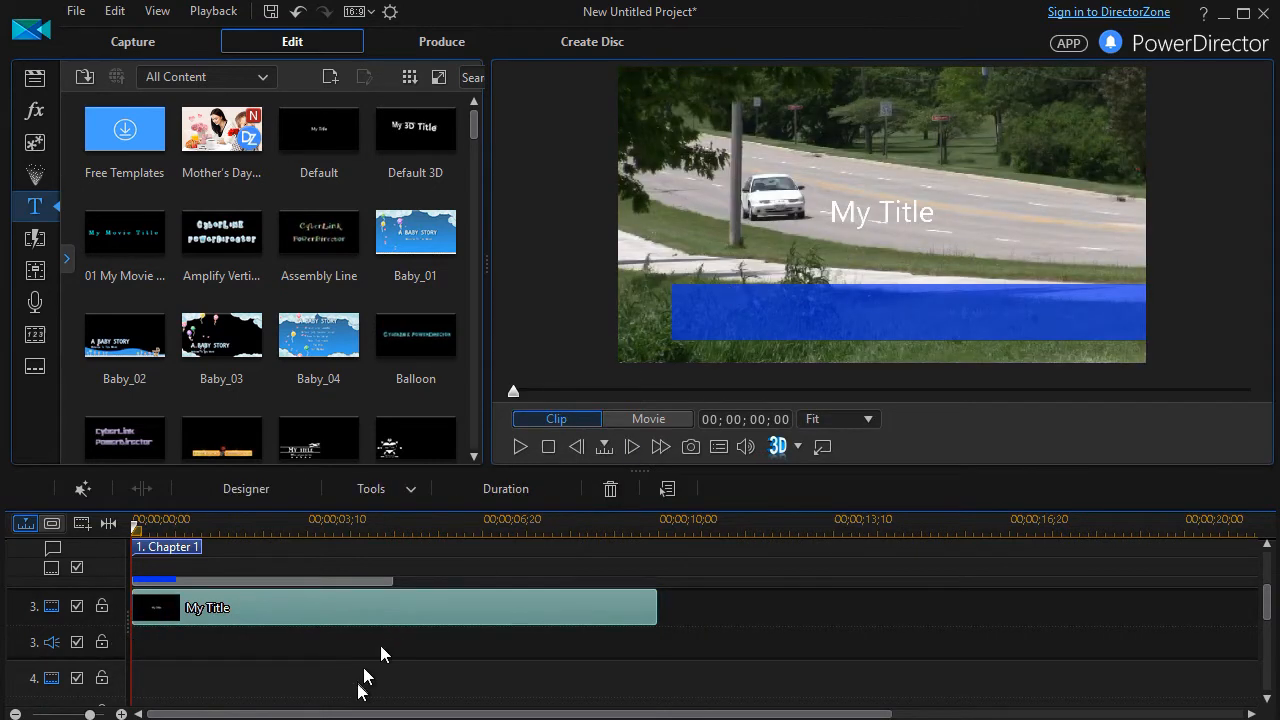
mouse_move(412, 620)
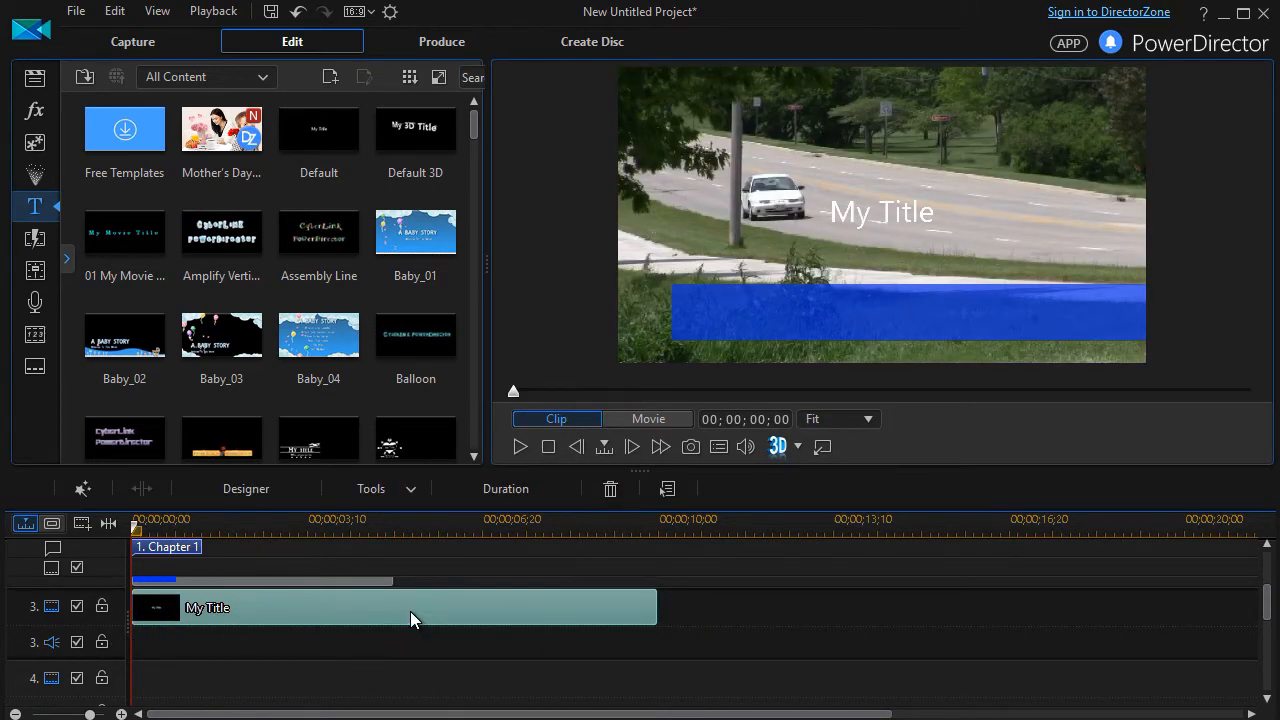
double_click(208, 608)
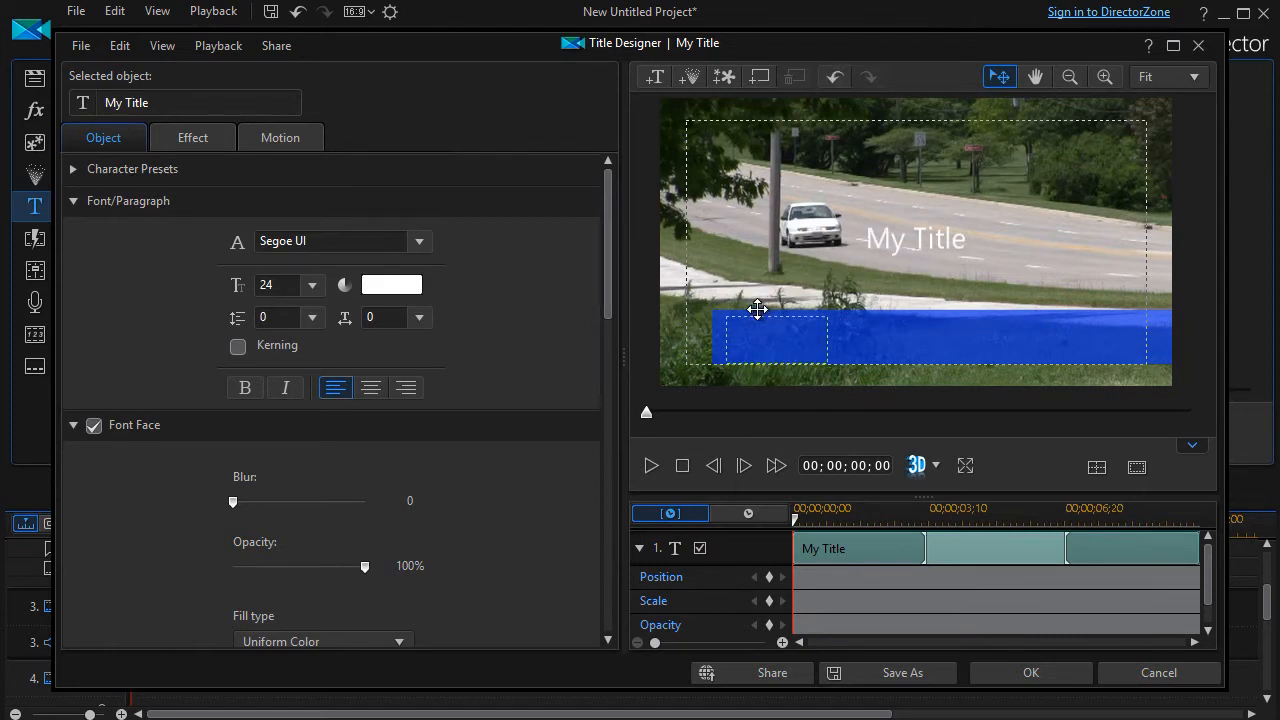
Step: Move the title onto the blue bar and make it bold at font size 18
drag(910, 238, 770, 336)
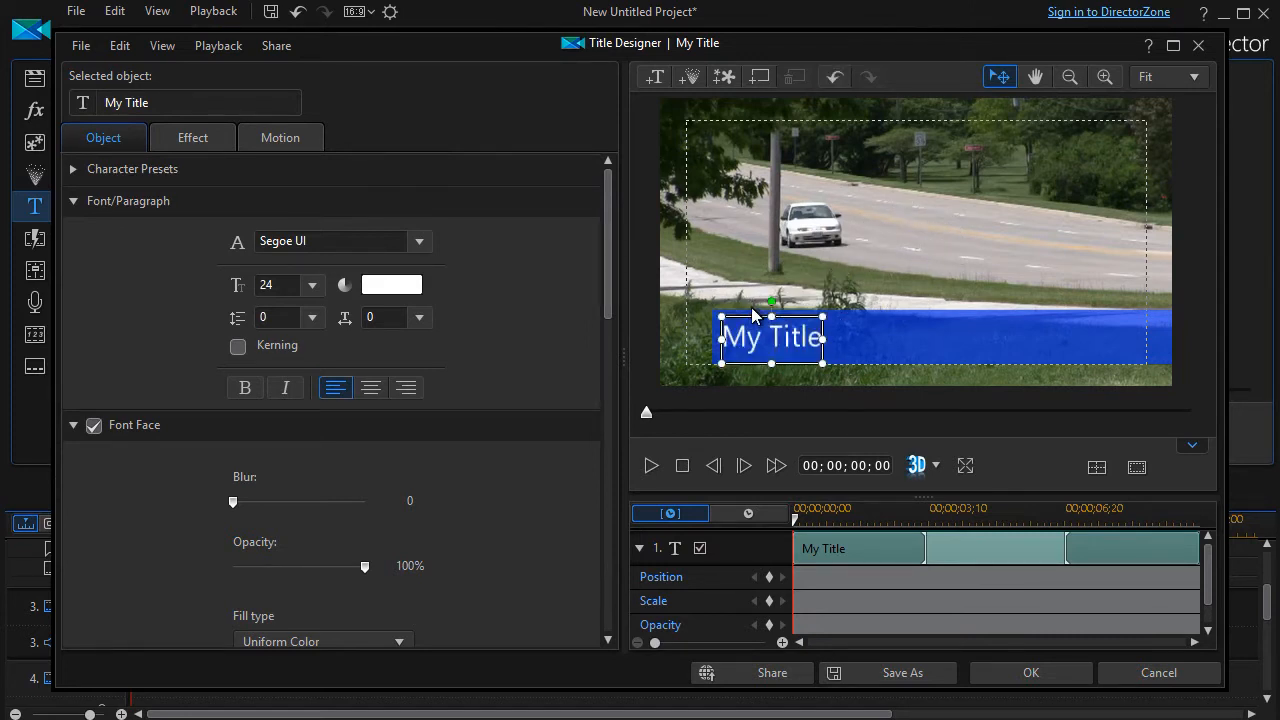
click(312, 284)
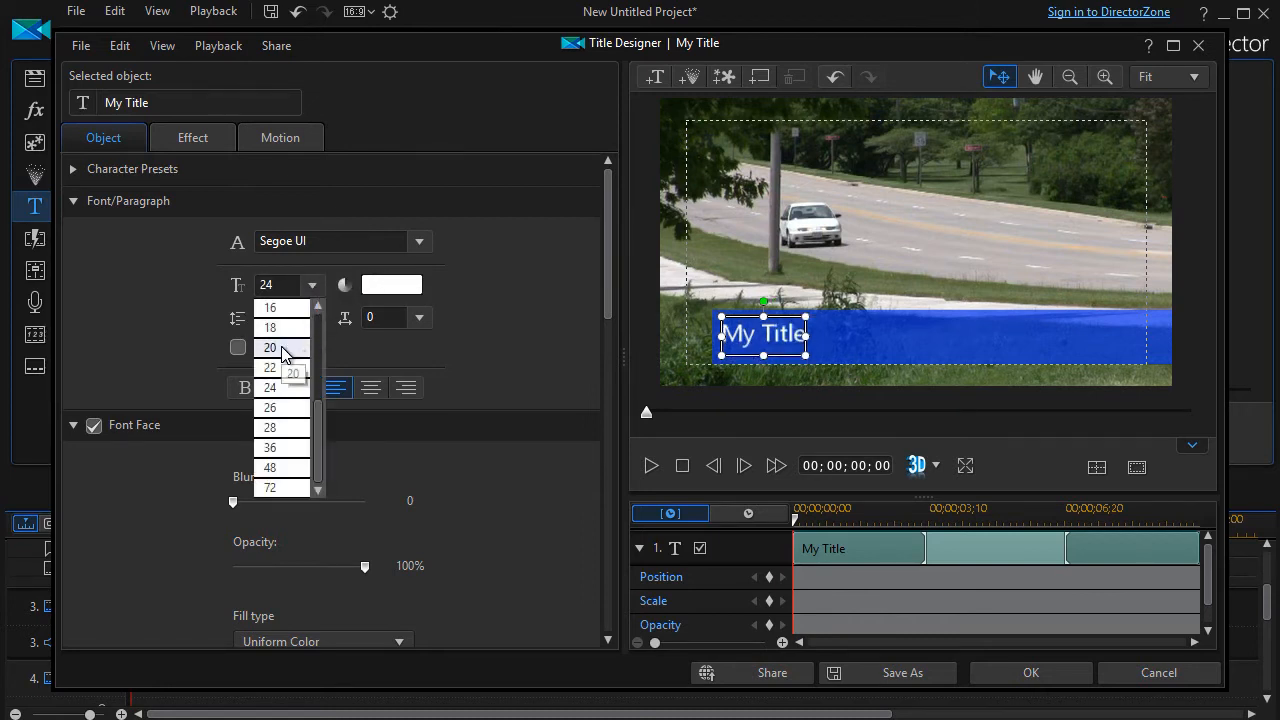
click(270, 328)
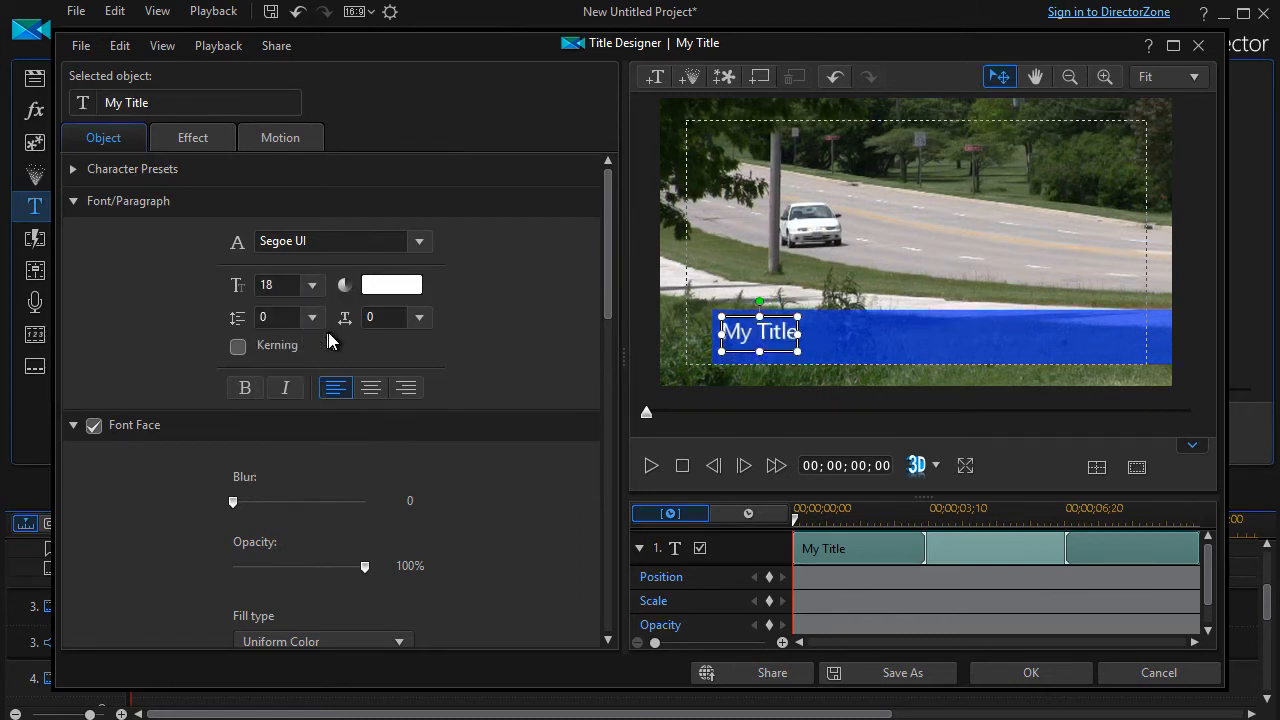
mouse_move(316, 364)
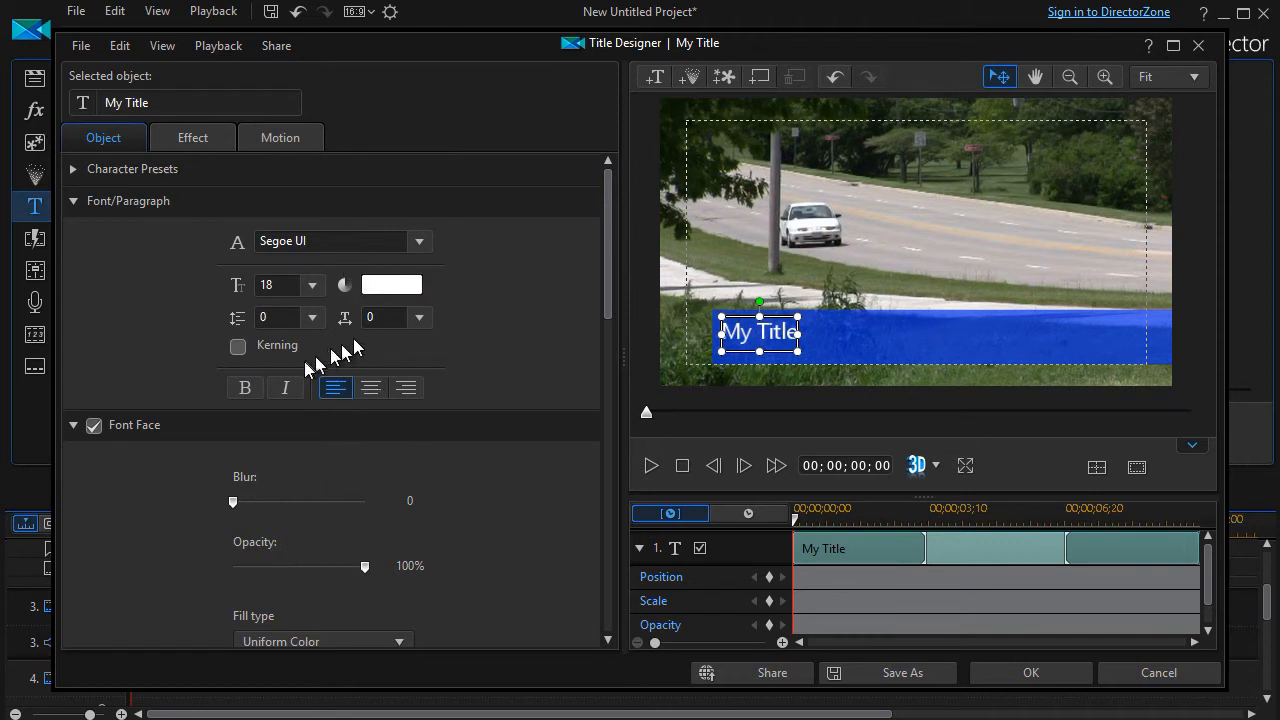
click(244, 388)
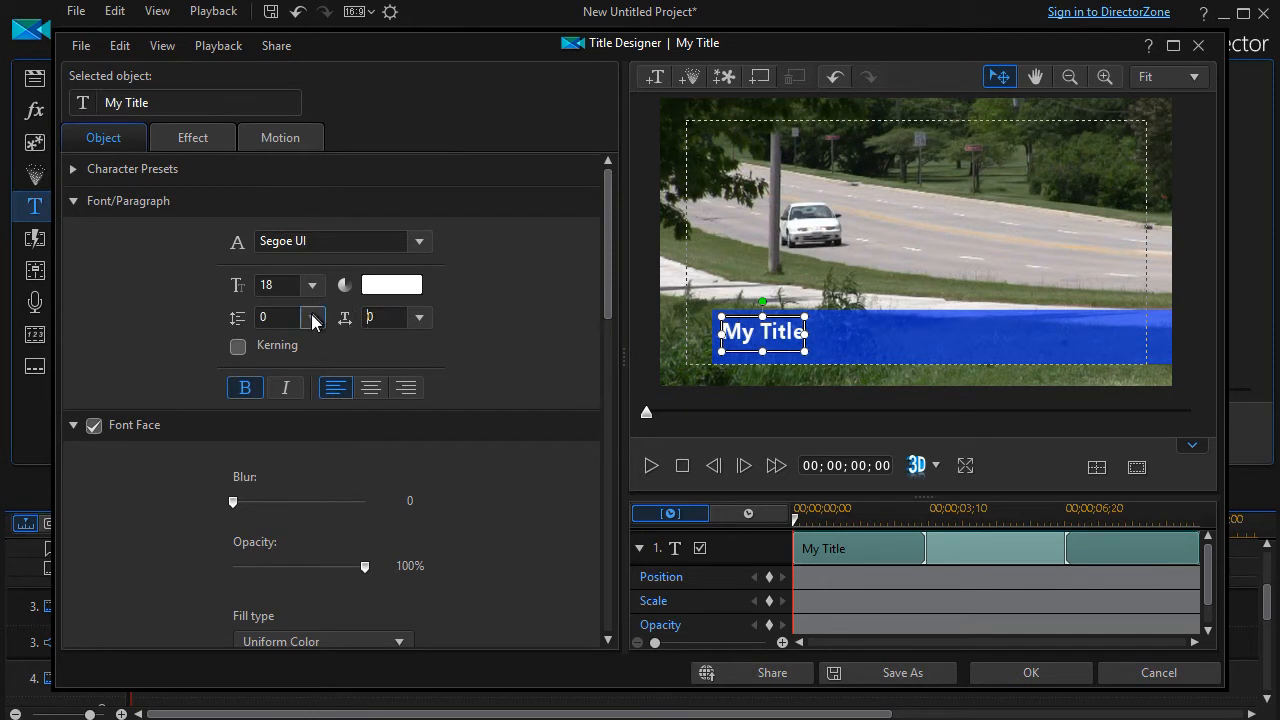
Step: Retype the title text as 'Student Drivers'
click(392, 316)
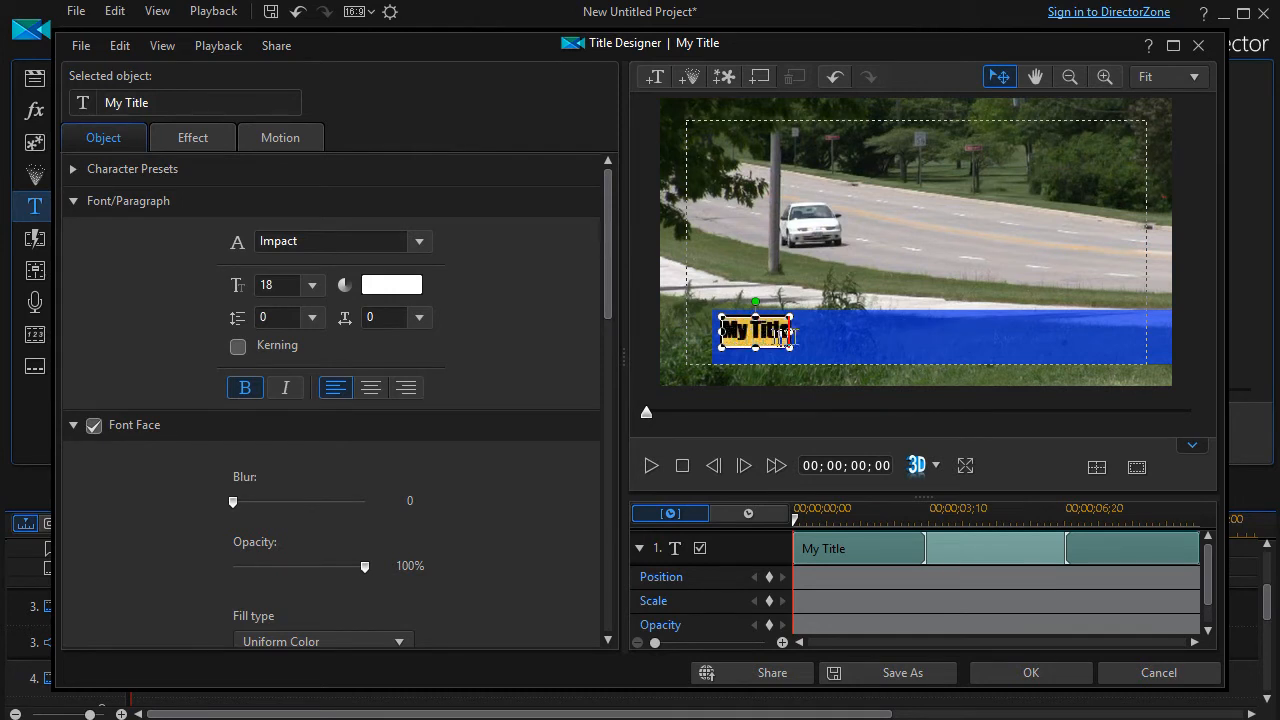
text(Stu)
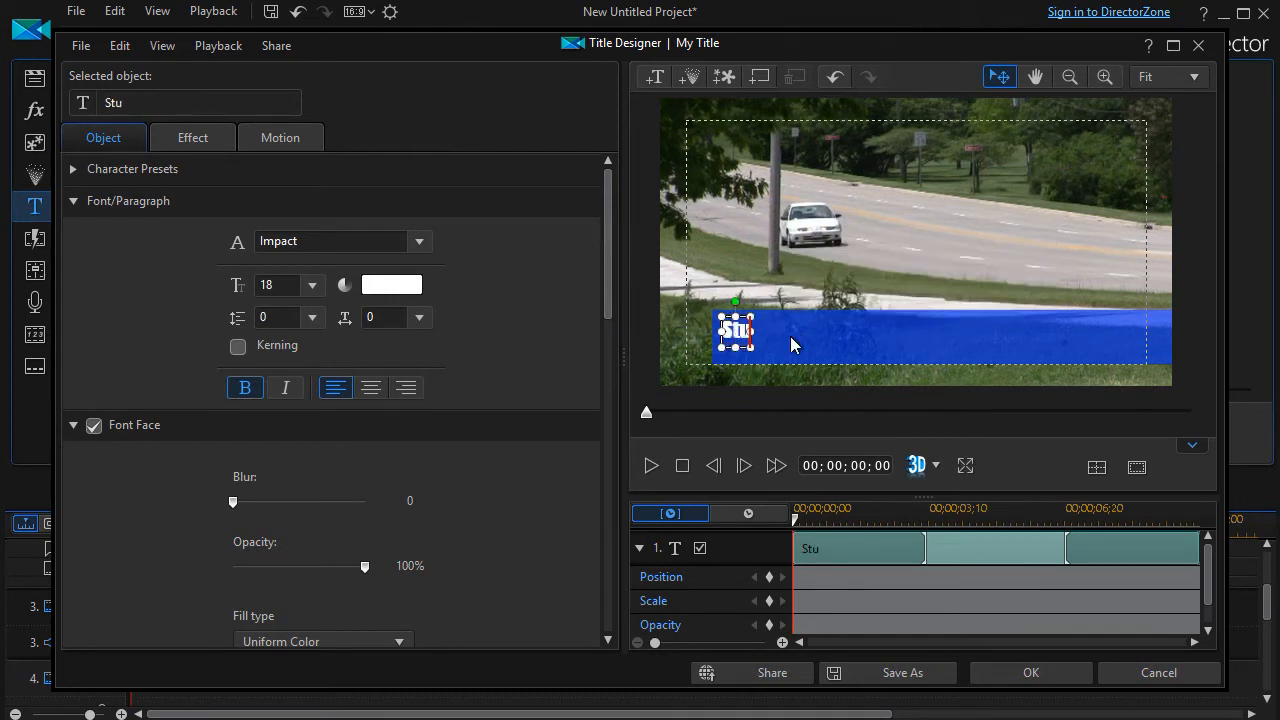
text(Student Drivers)
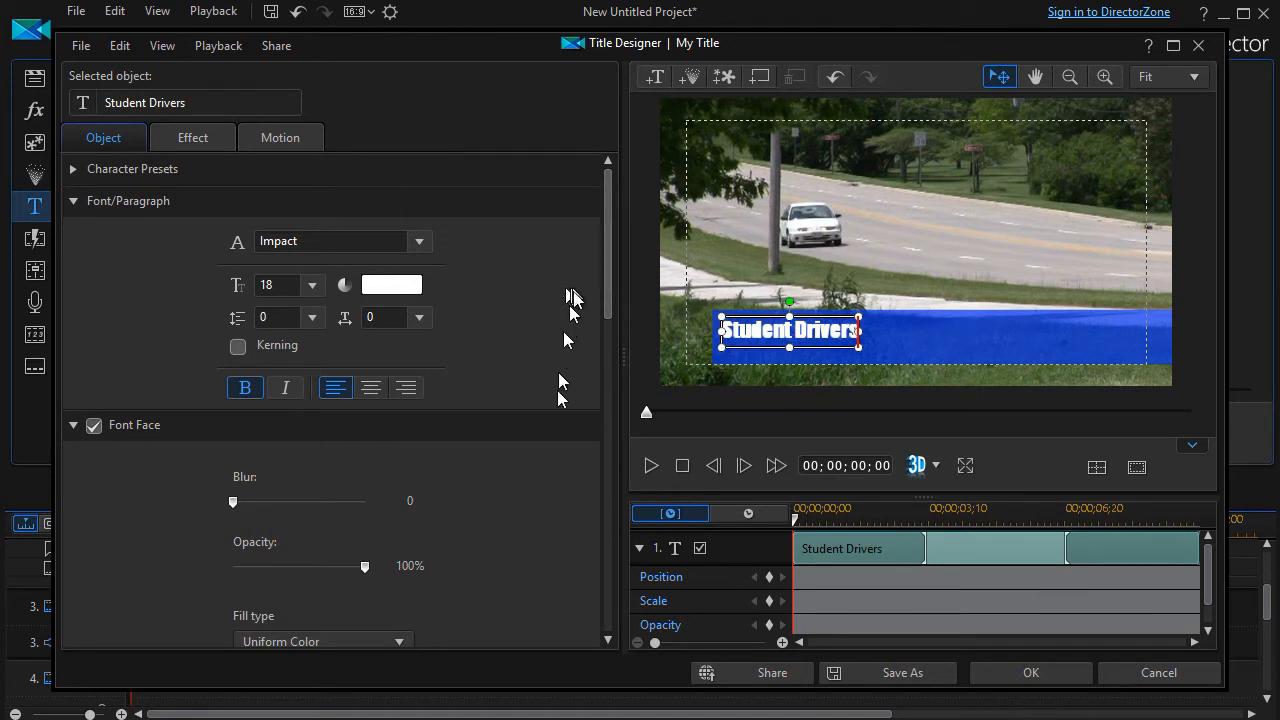
Step: Turn on a black title border and reduce its size to 2
scroll(down, 3)
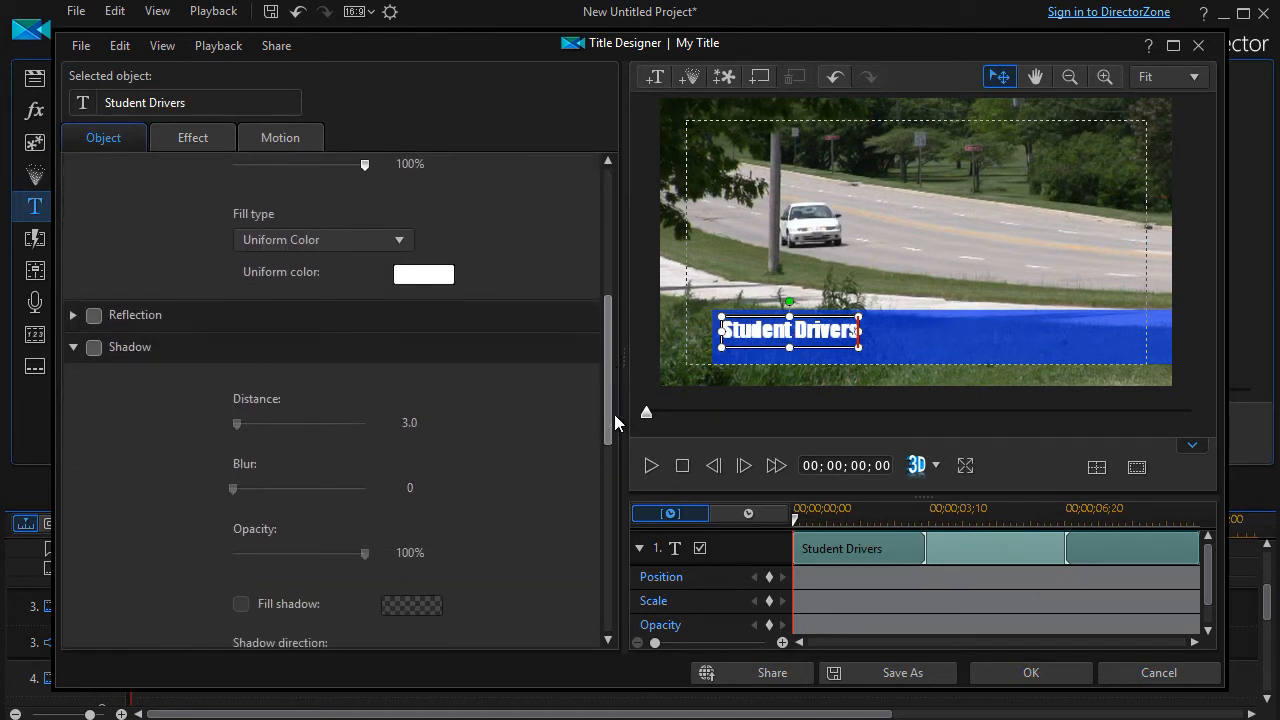
scroll(down, 3)
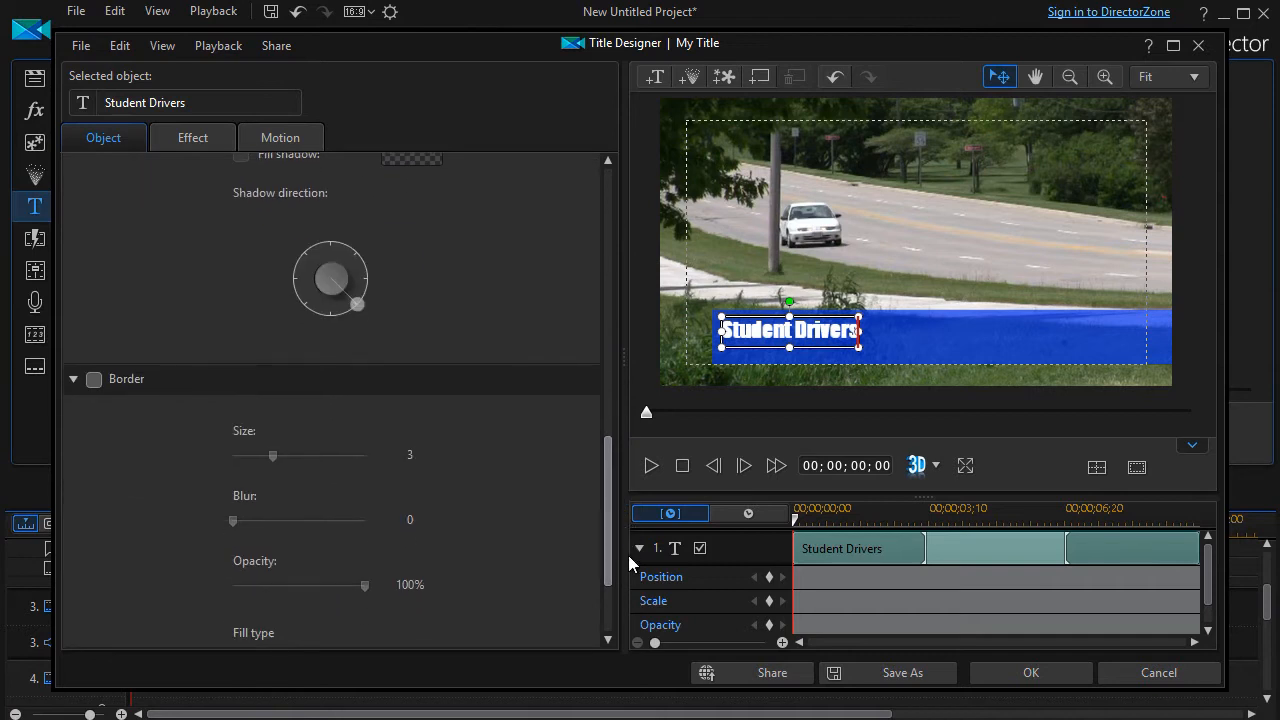
click(92, 298)
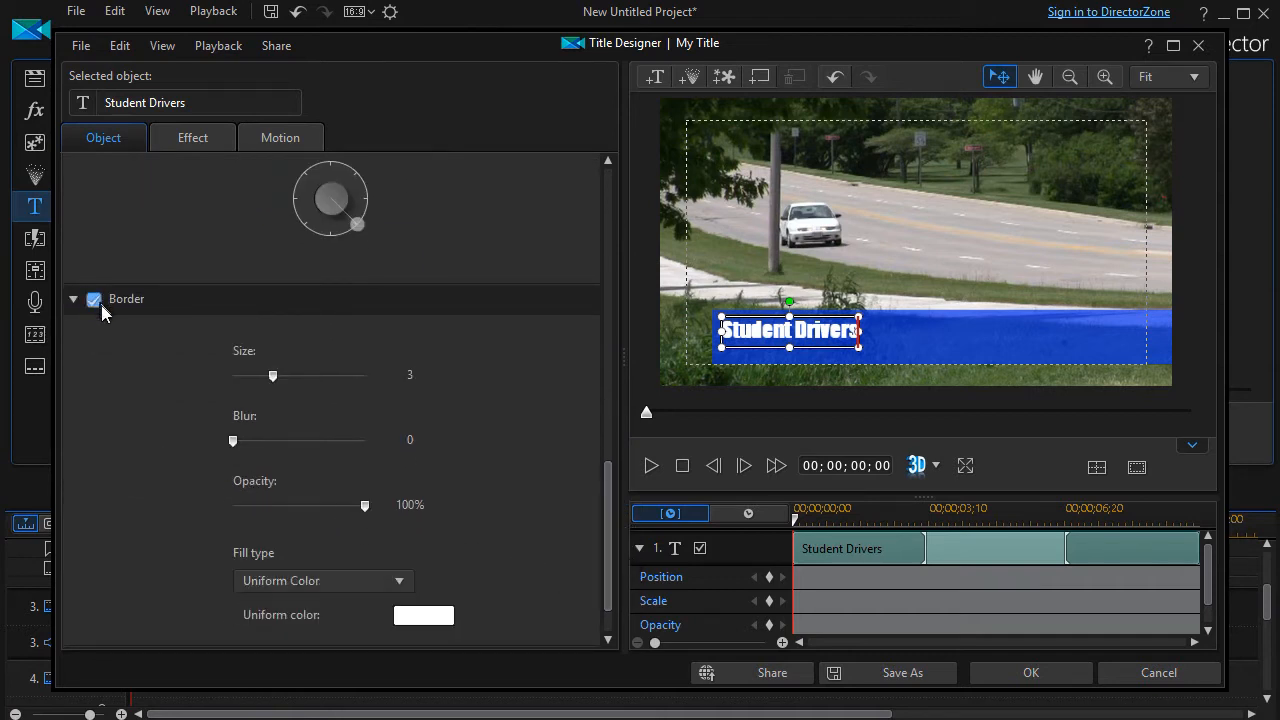
click(424, 616)
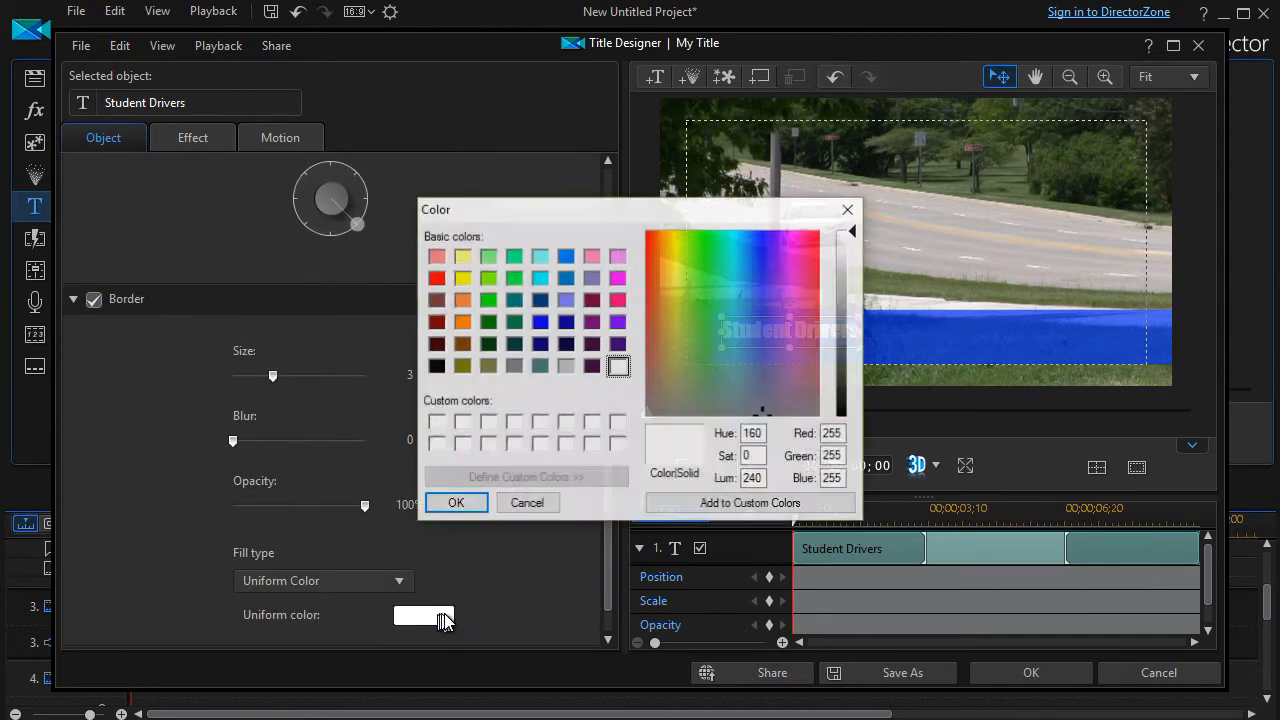
click(436, 366)
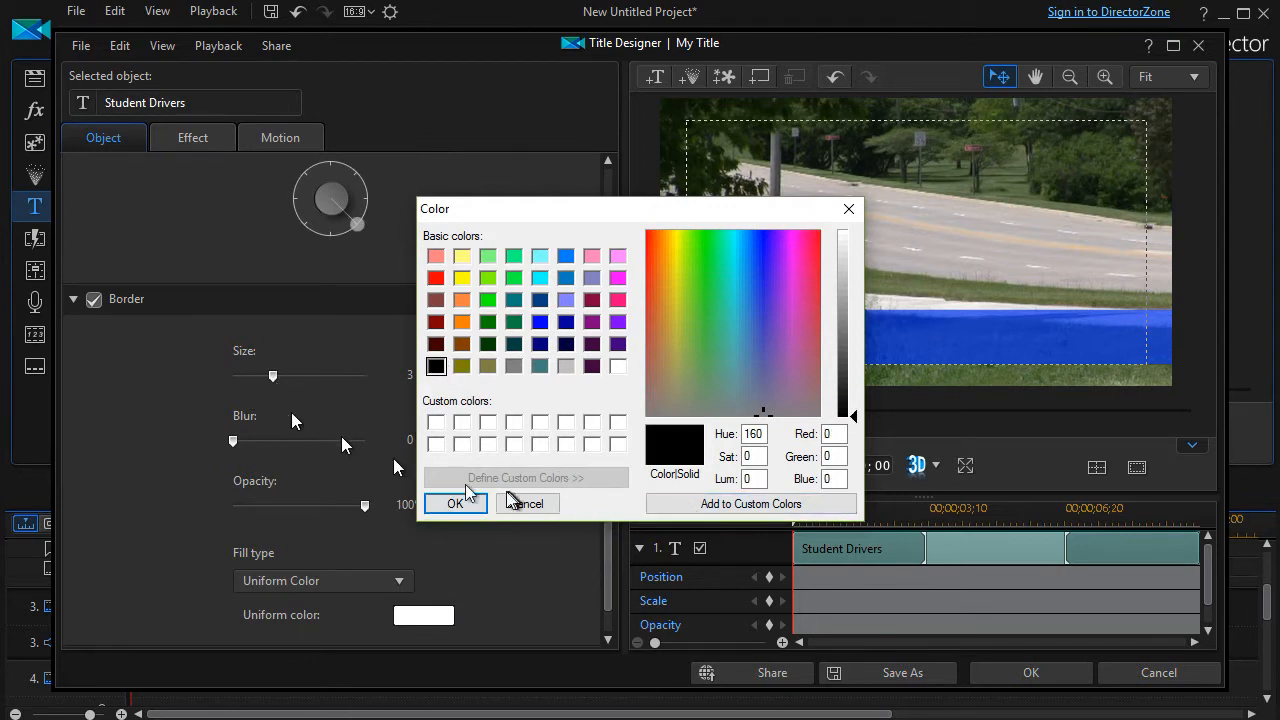
click(456, 504)
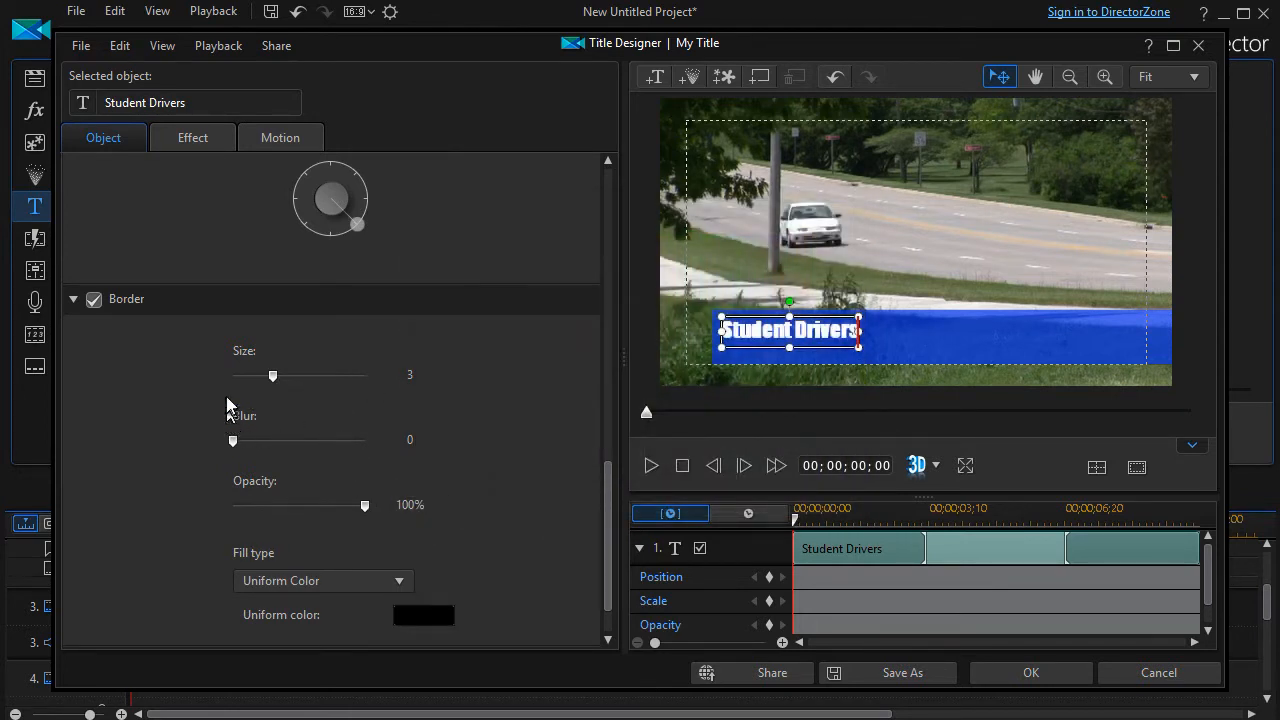
drag(272, 376, 258, 376)
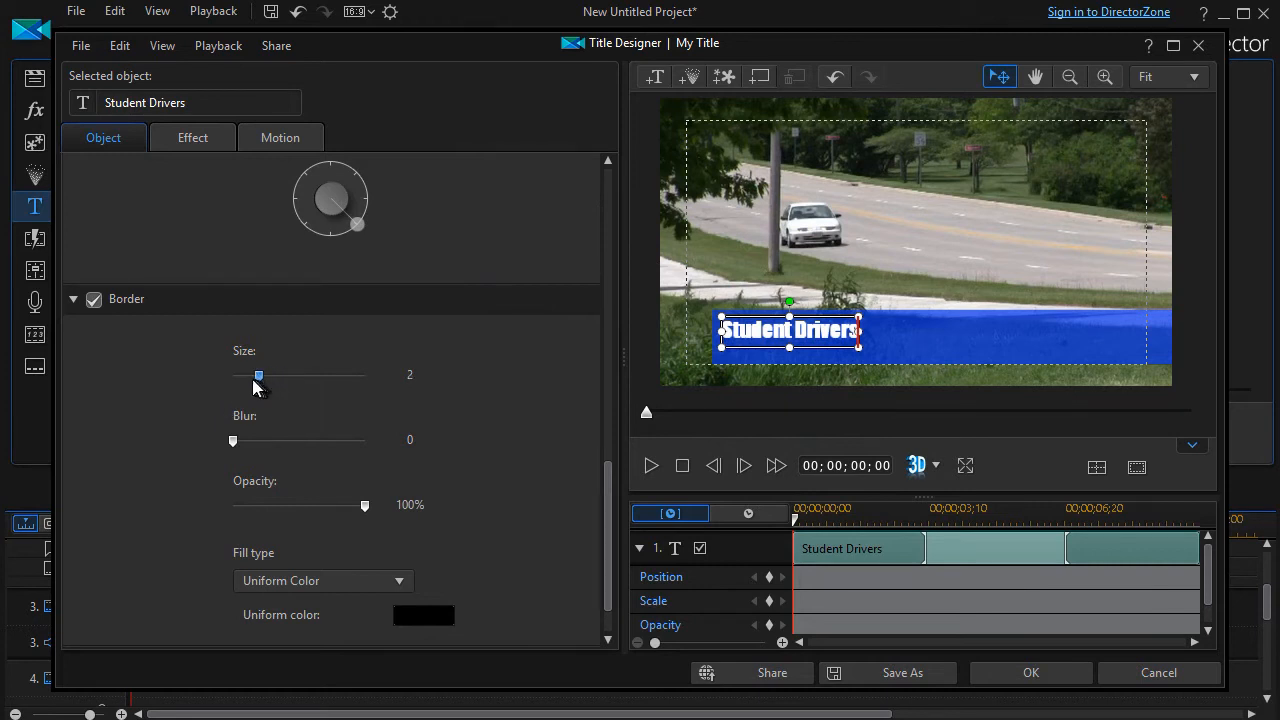
mouse_move(516, 438)
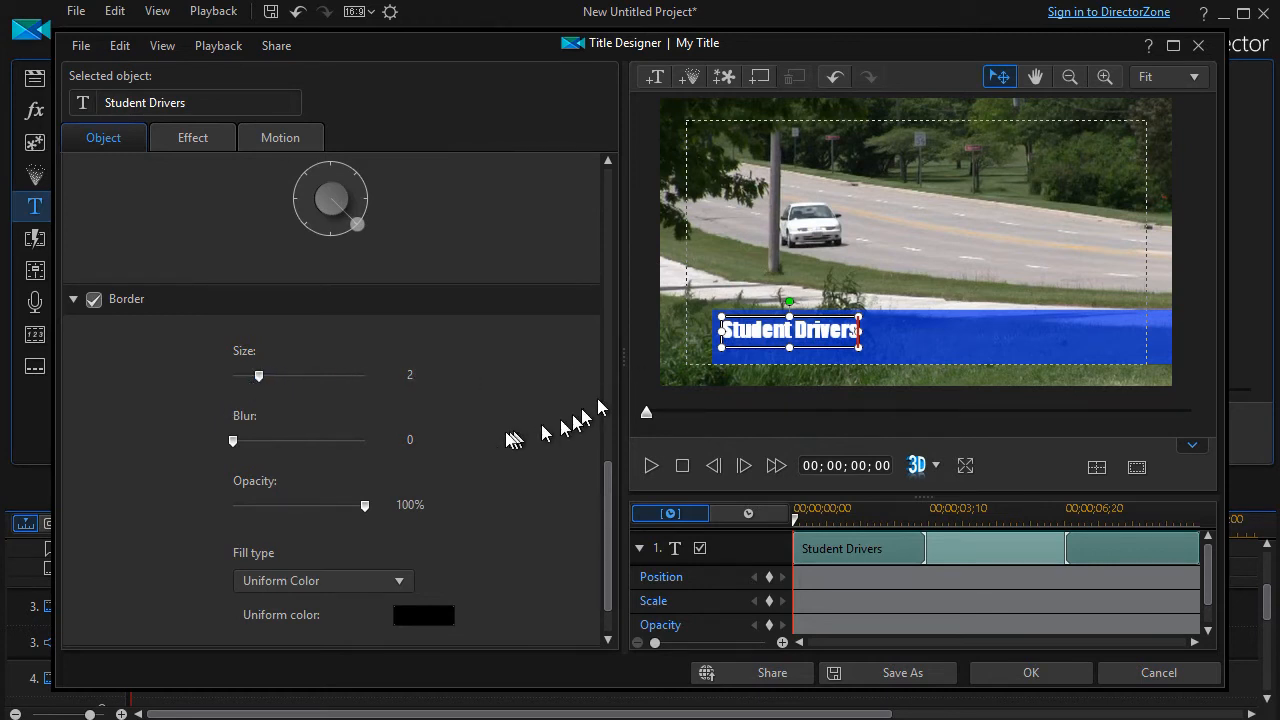
mouse_move(740, 300)
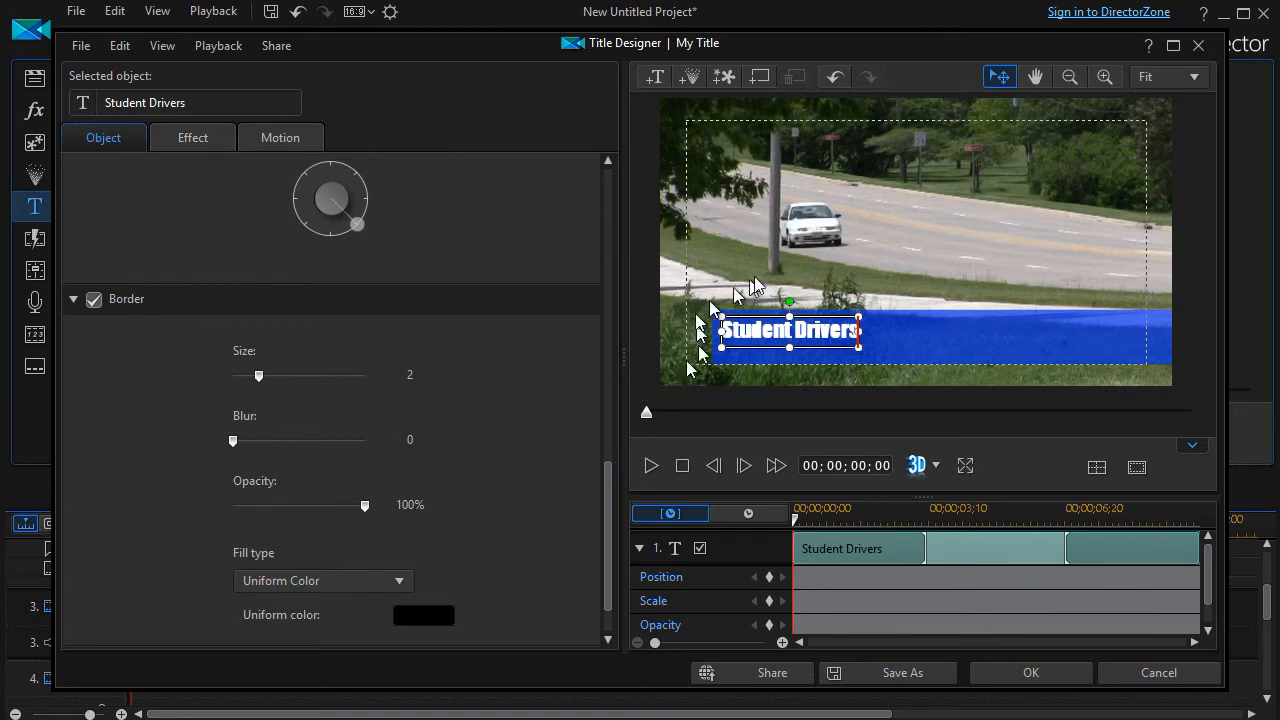
Step: Reapply the black border at size 1 and close Title Designer keeping the changes
click(92, 300)
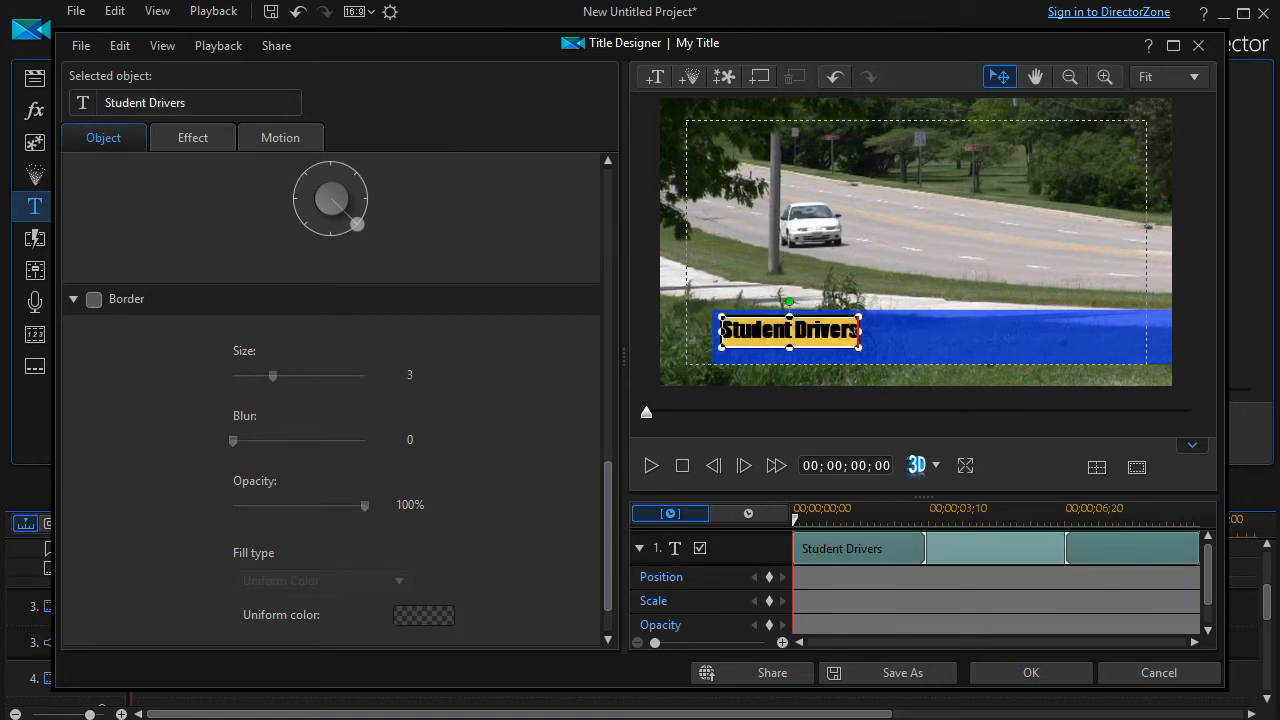
click(92, 300)
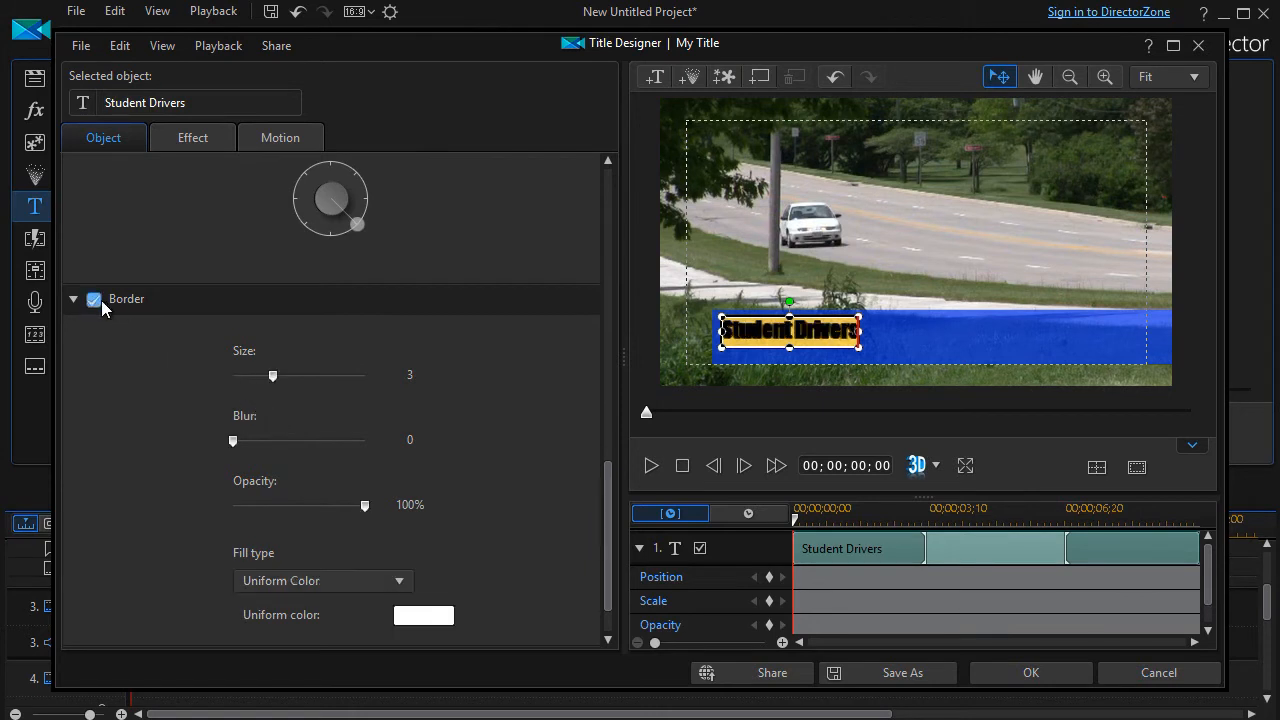
click(424, 616)
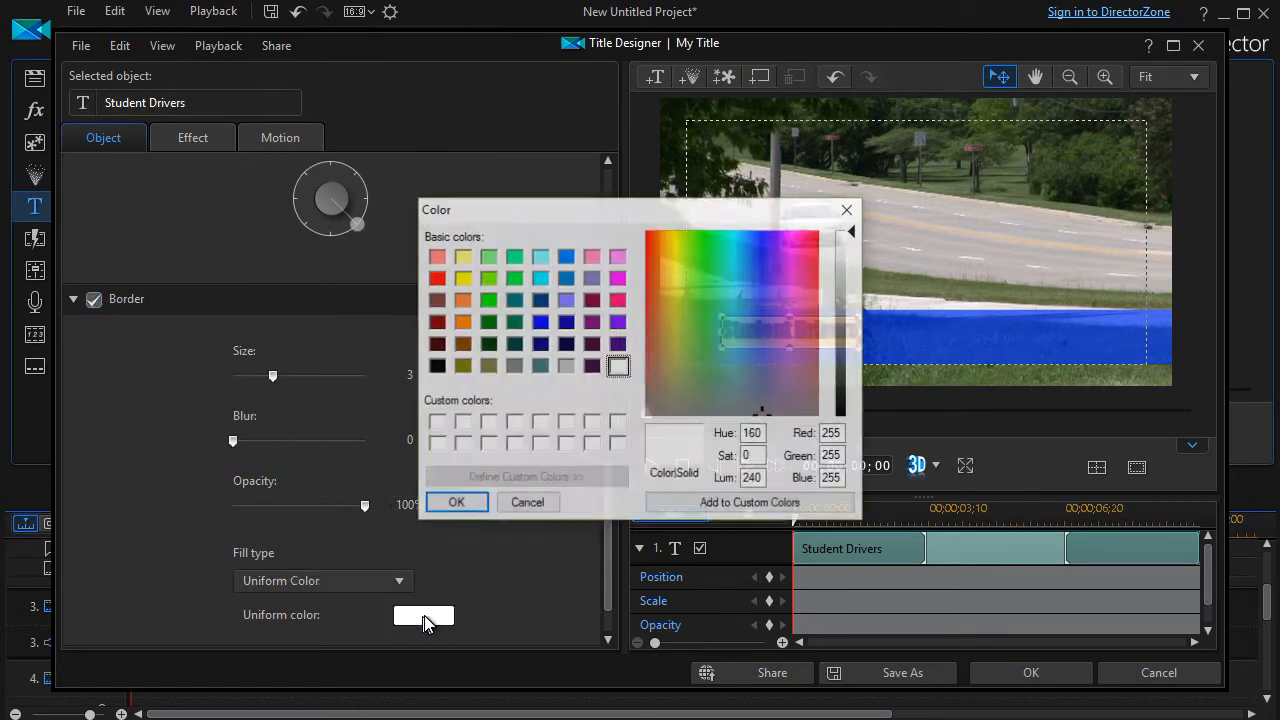
click(436, 366)
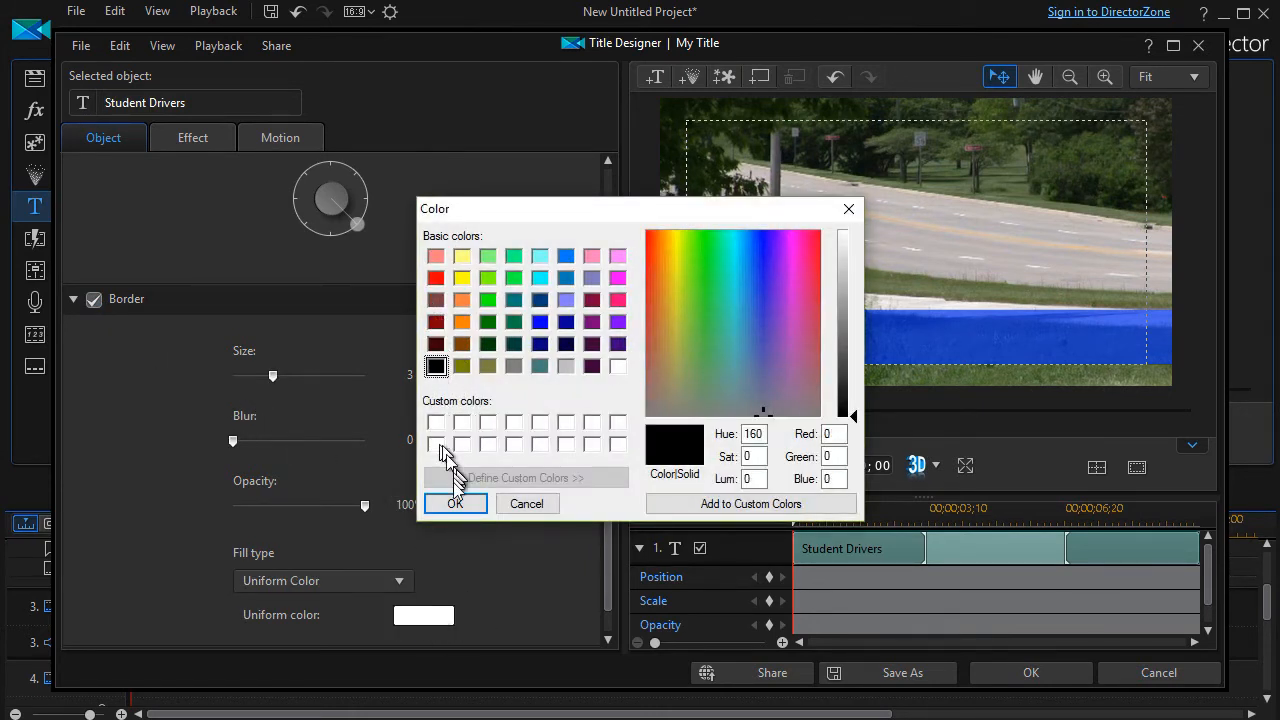
click(456, 504)
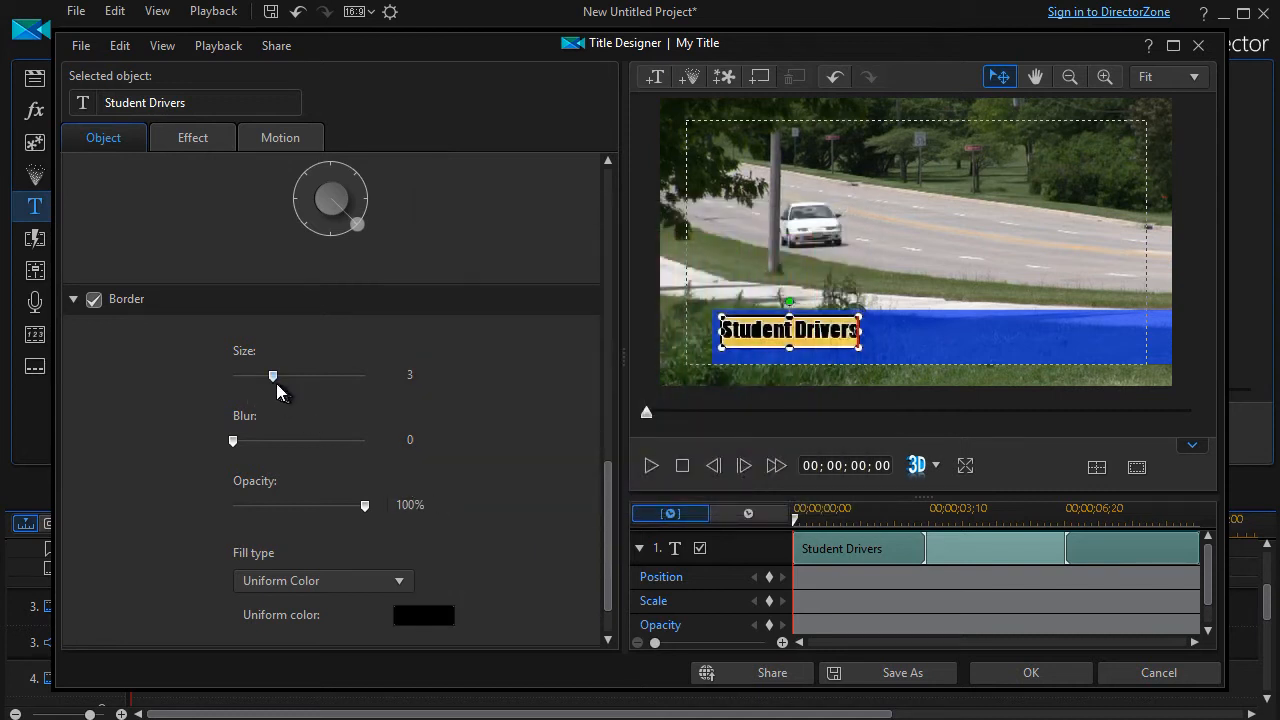
drag(272, 376, 244, 376)
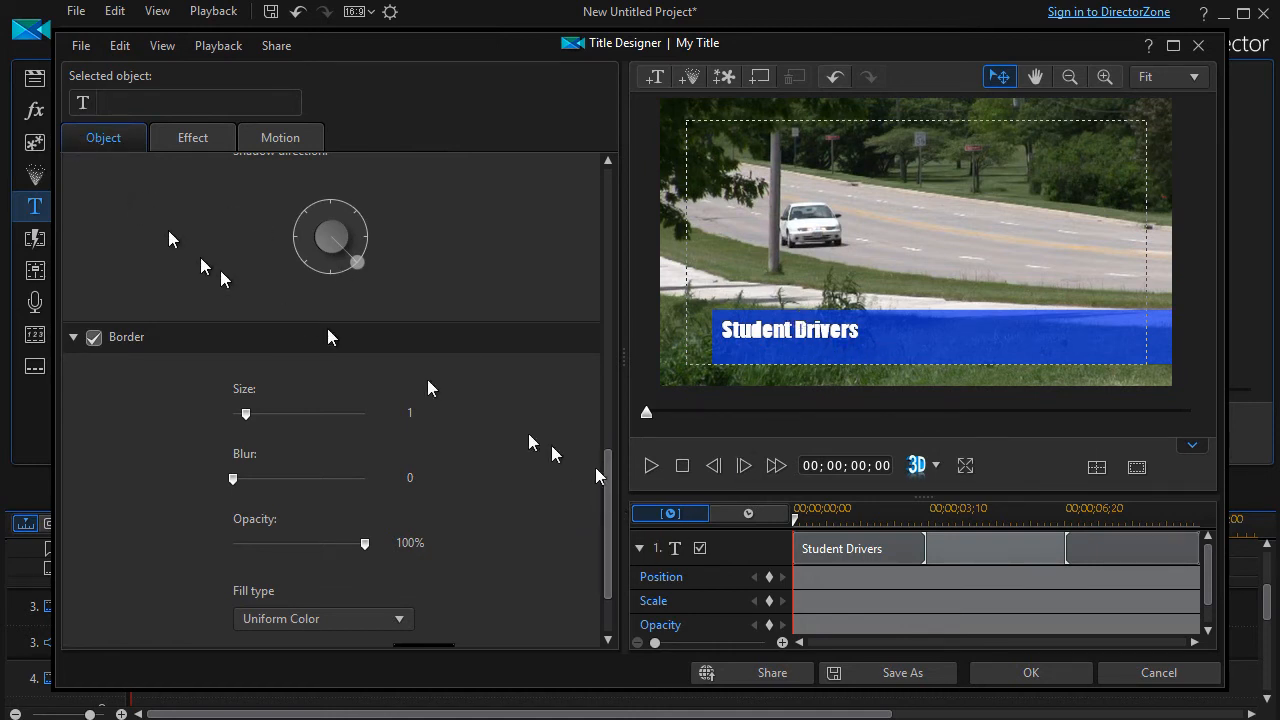
click(1030, 672)
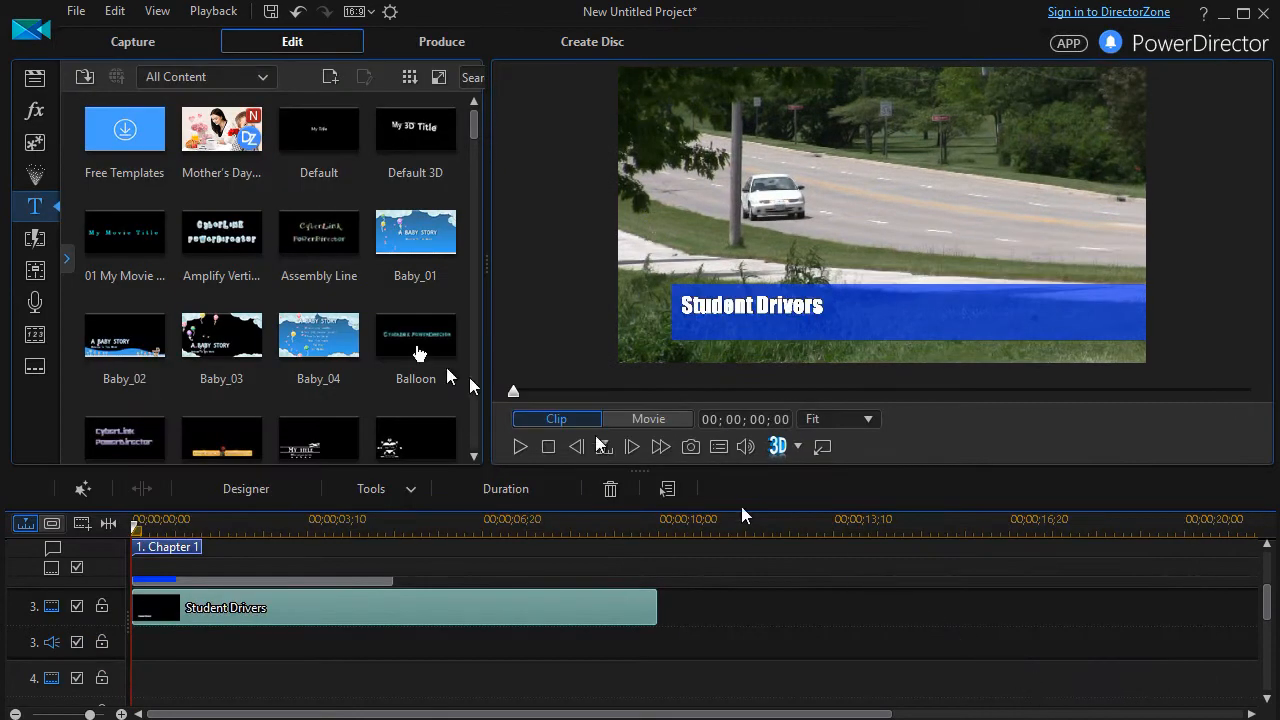
Step: Place a second Default 'My Title' clip on track 4 and open it in Title Designer
click(318, 130)
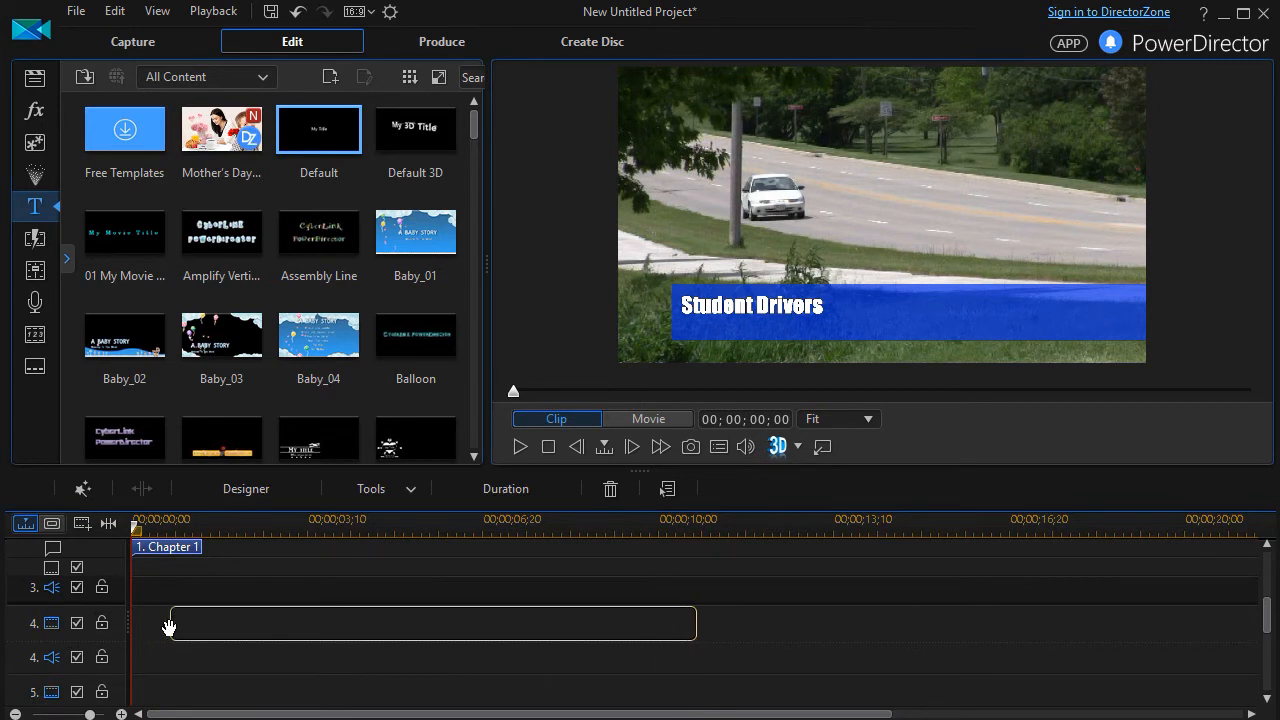
drag(318, 128, 420, 624)
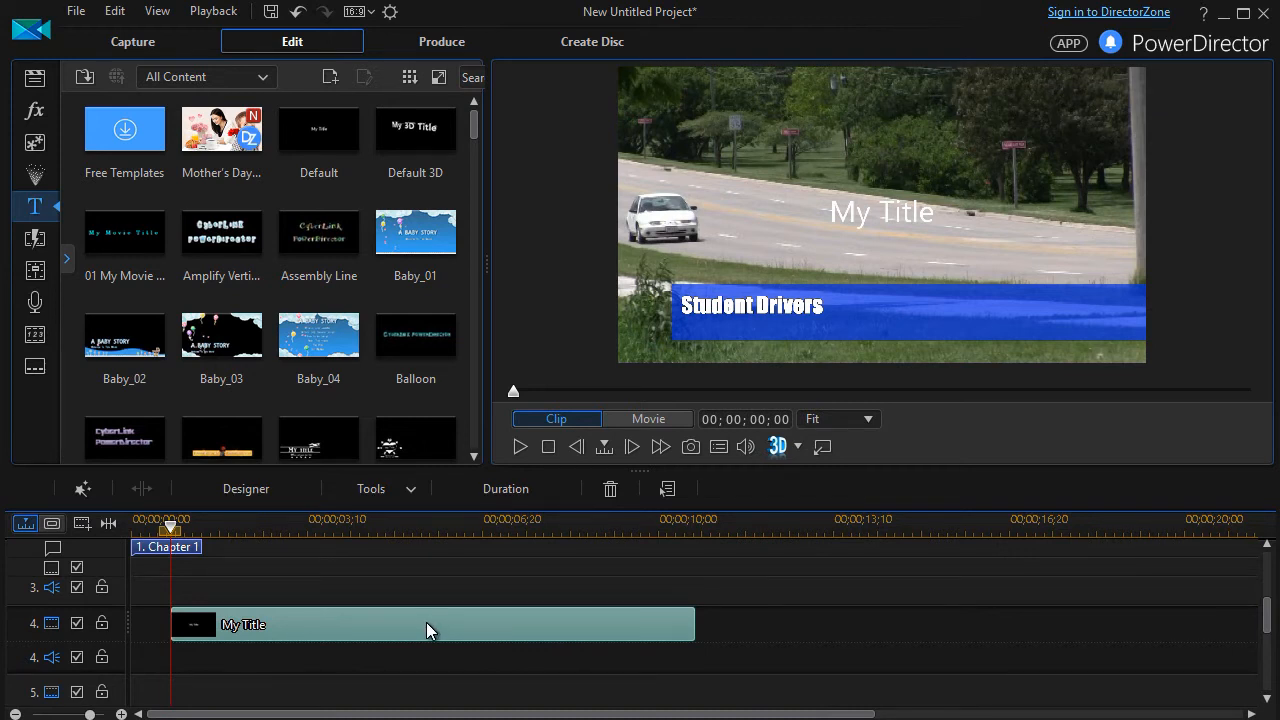
double_click(244, 624)
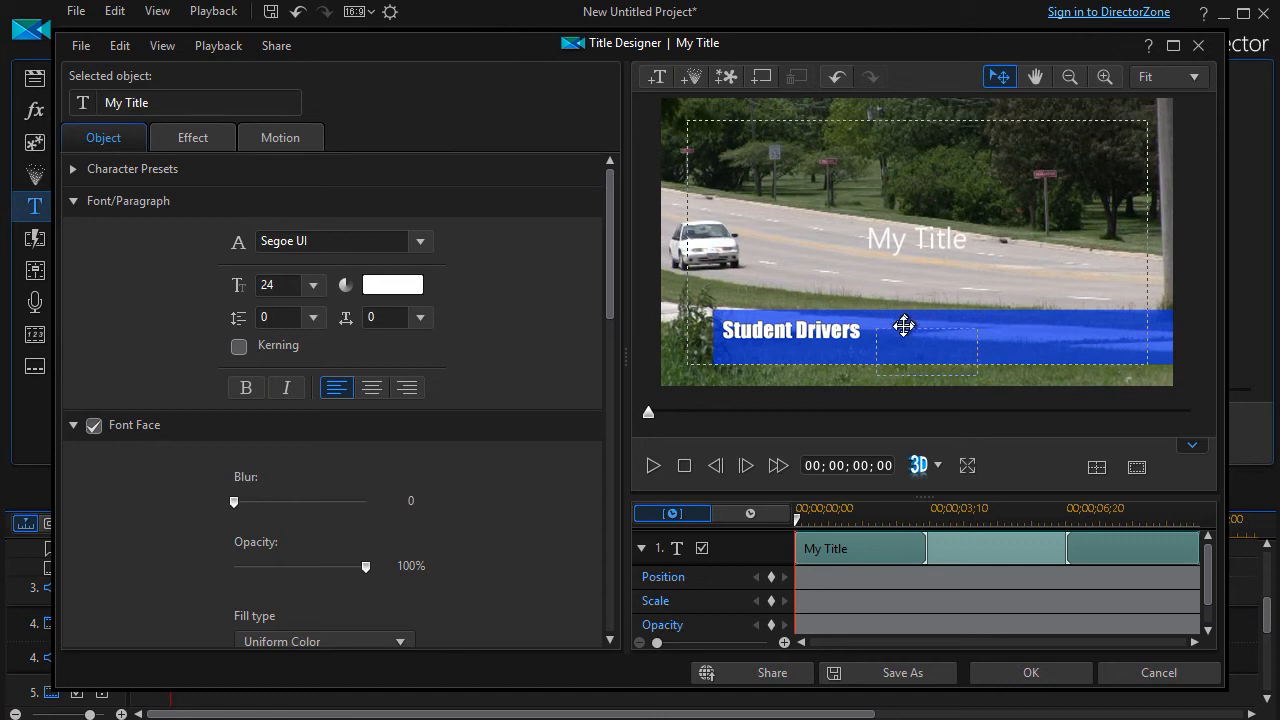
Step: Shrink the title to size 16 and retype it as 'Drive Carefully this Summer'
click(312, 284)
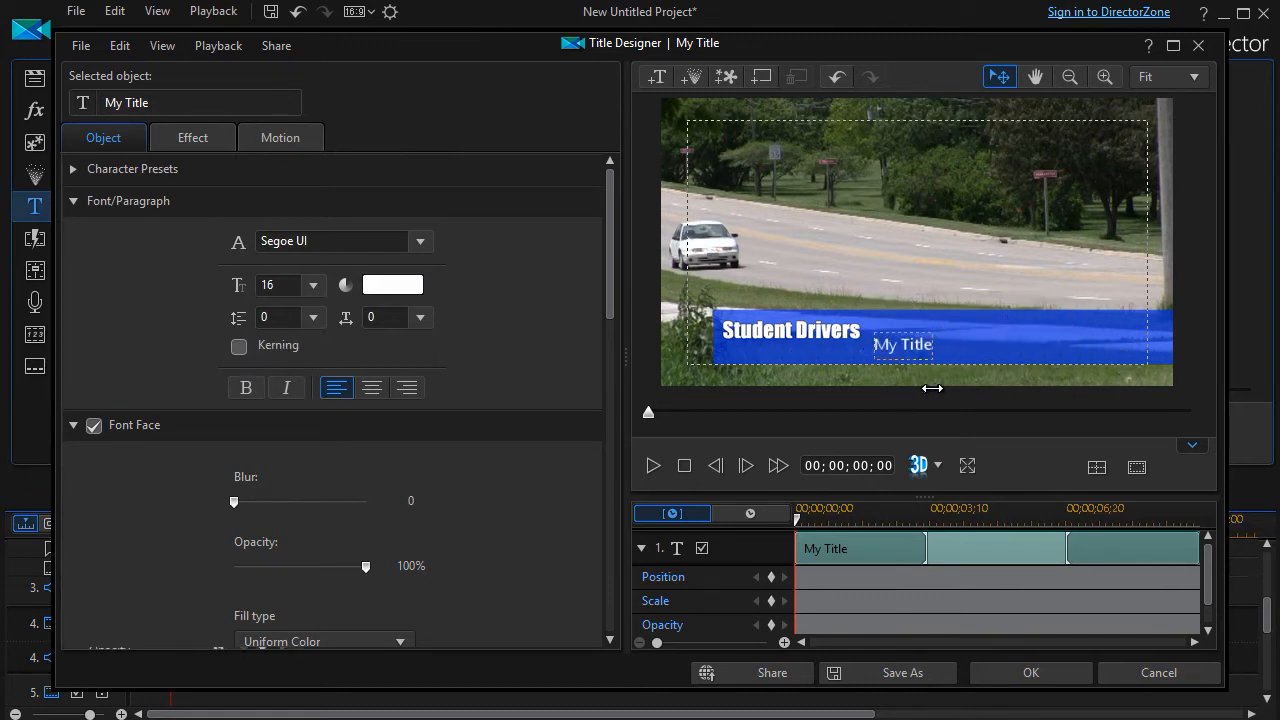
click(912, 344)
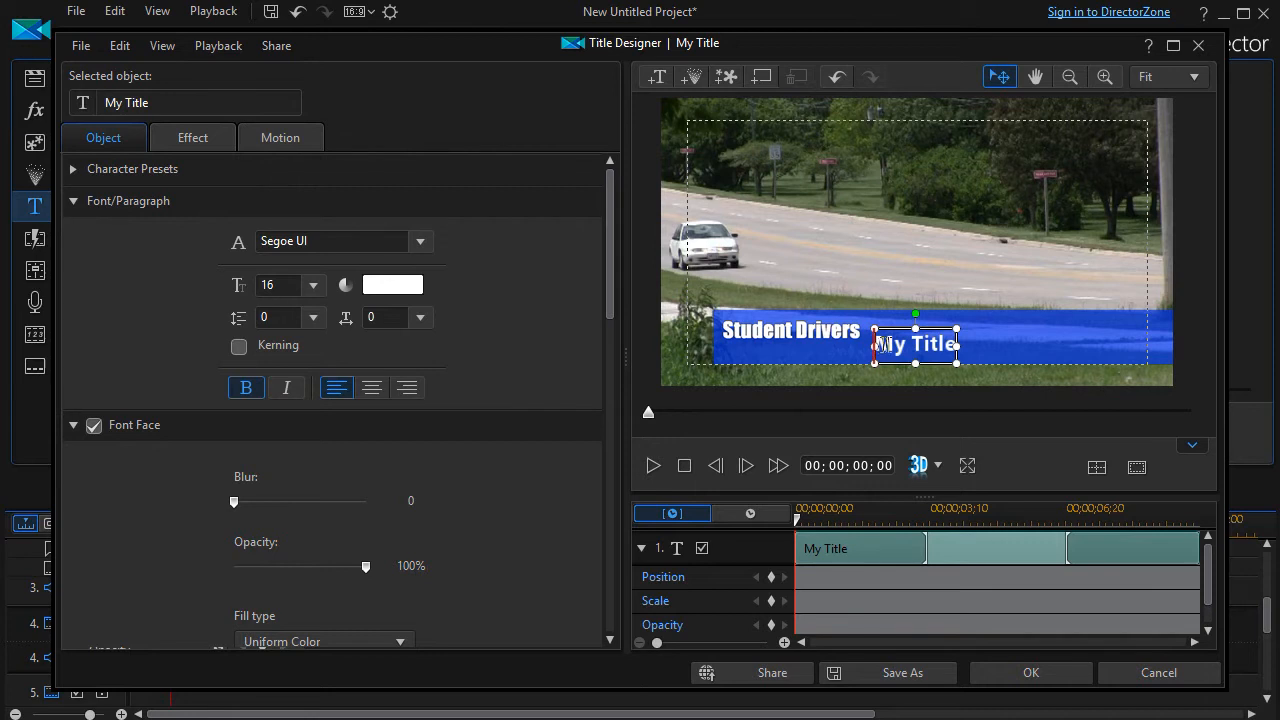
text(De)
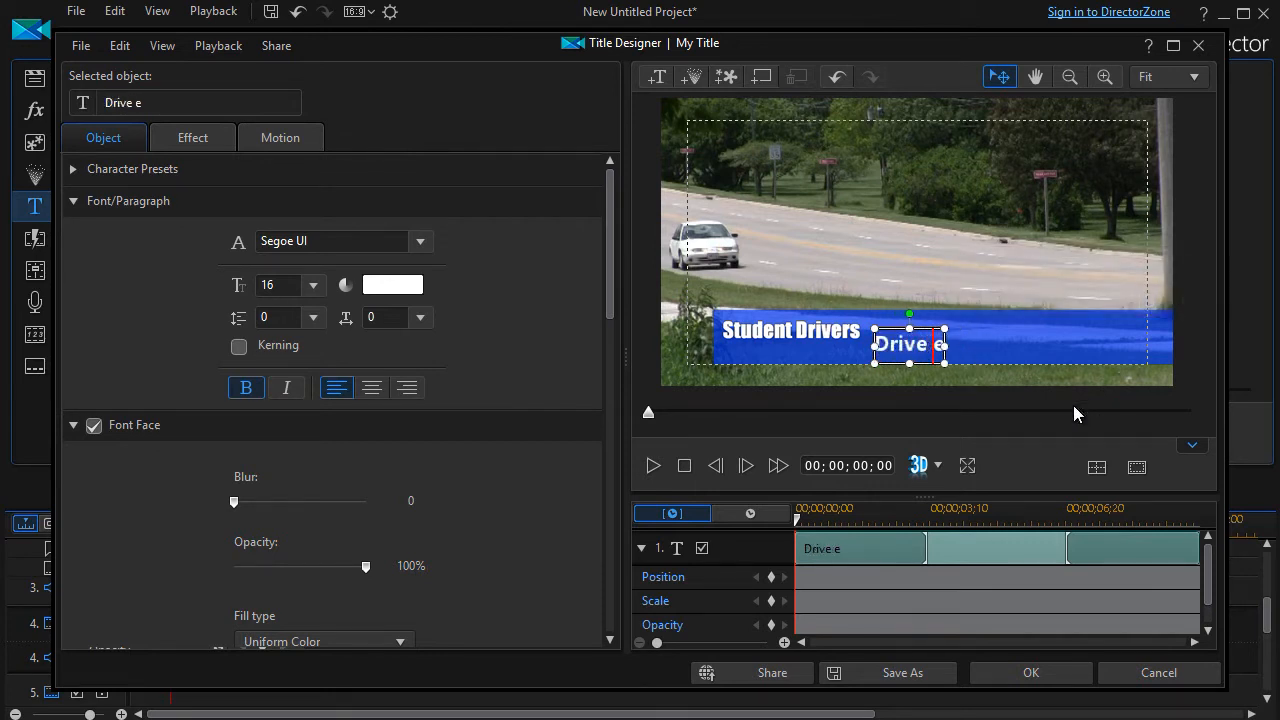
text(Carefe)
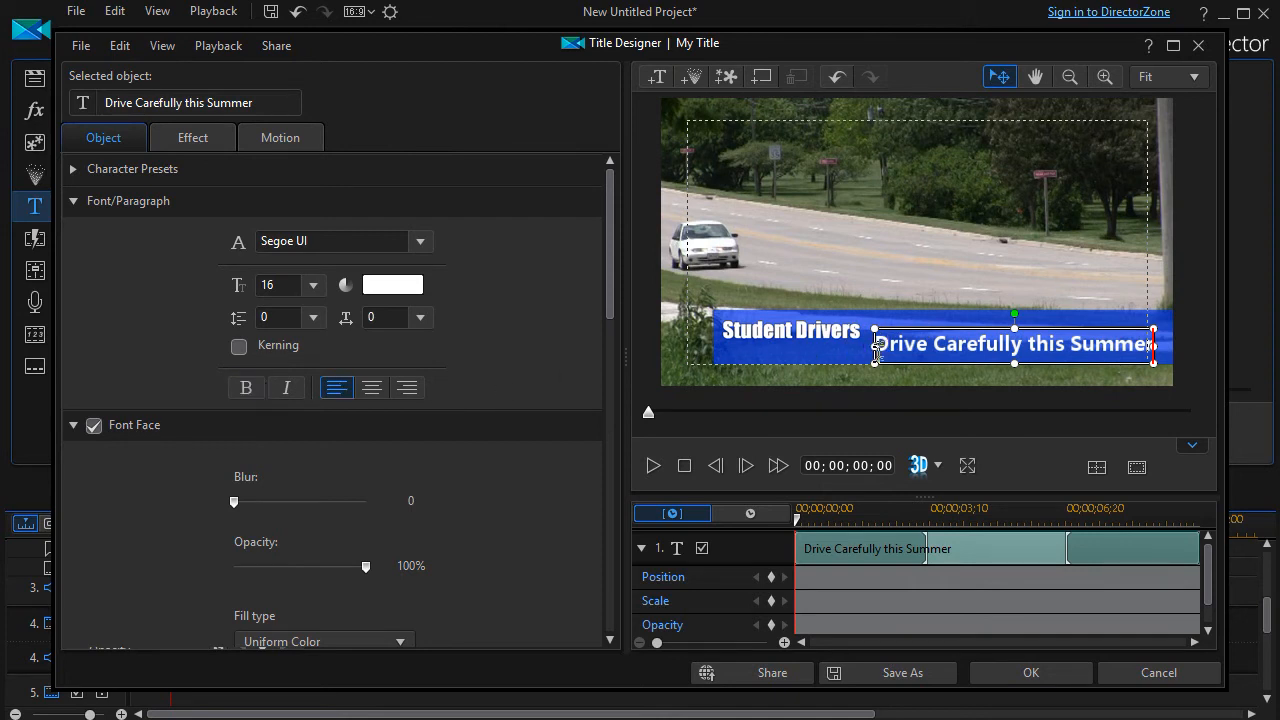
click(246, 388)
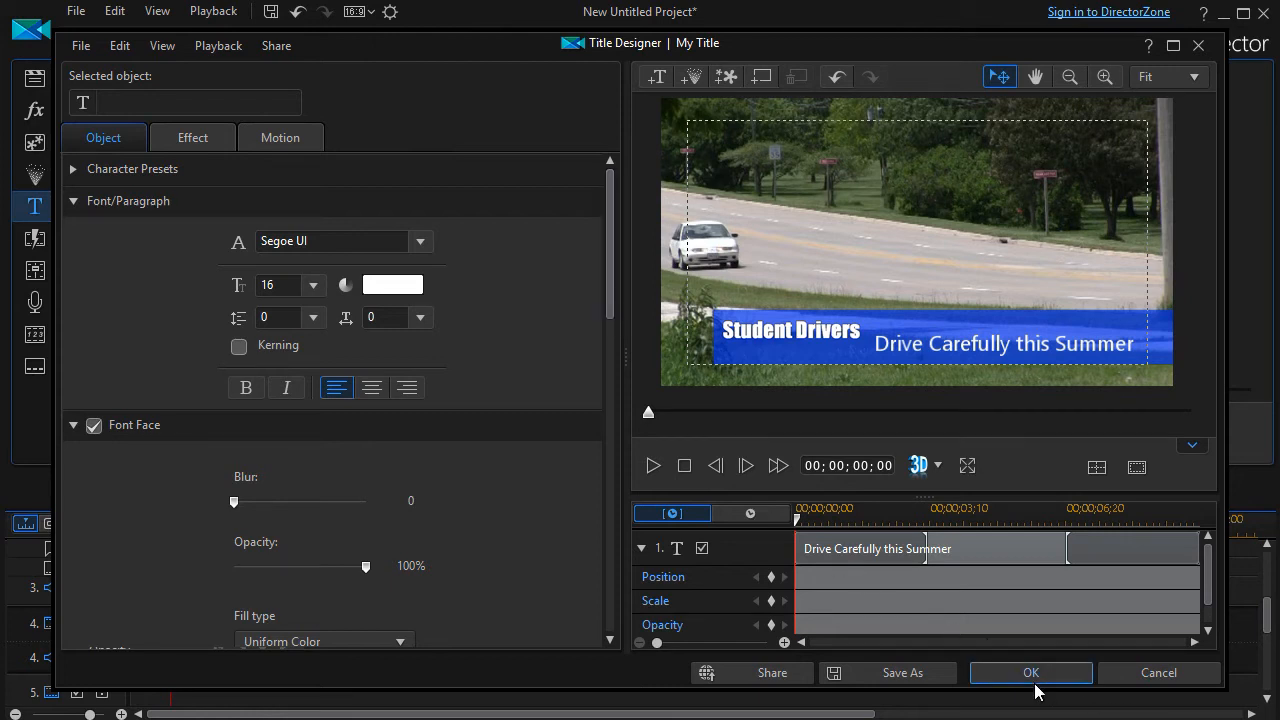
Step: Close Title Designer and add 1 video track positioned Above Track 3
click(1032, 672)
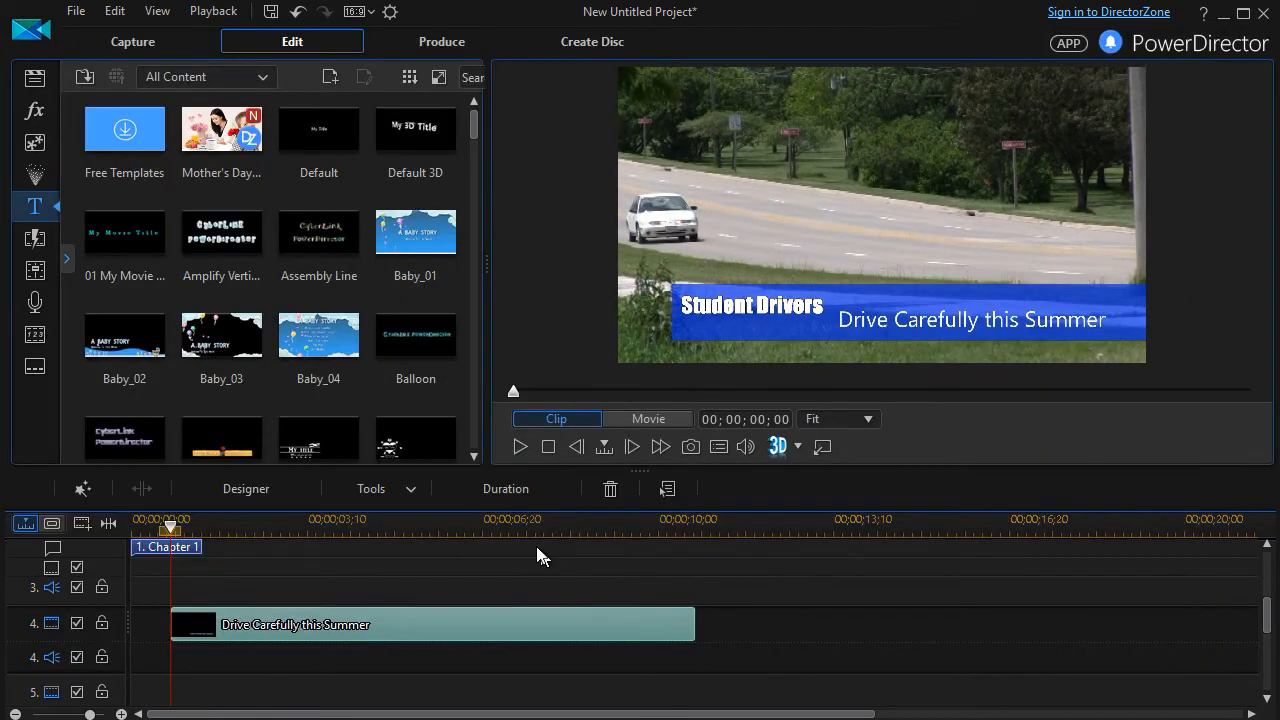
mouse_move(1232, 612)
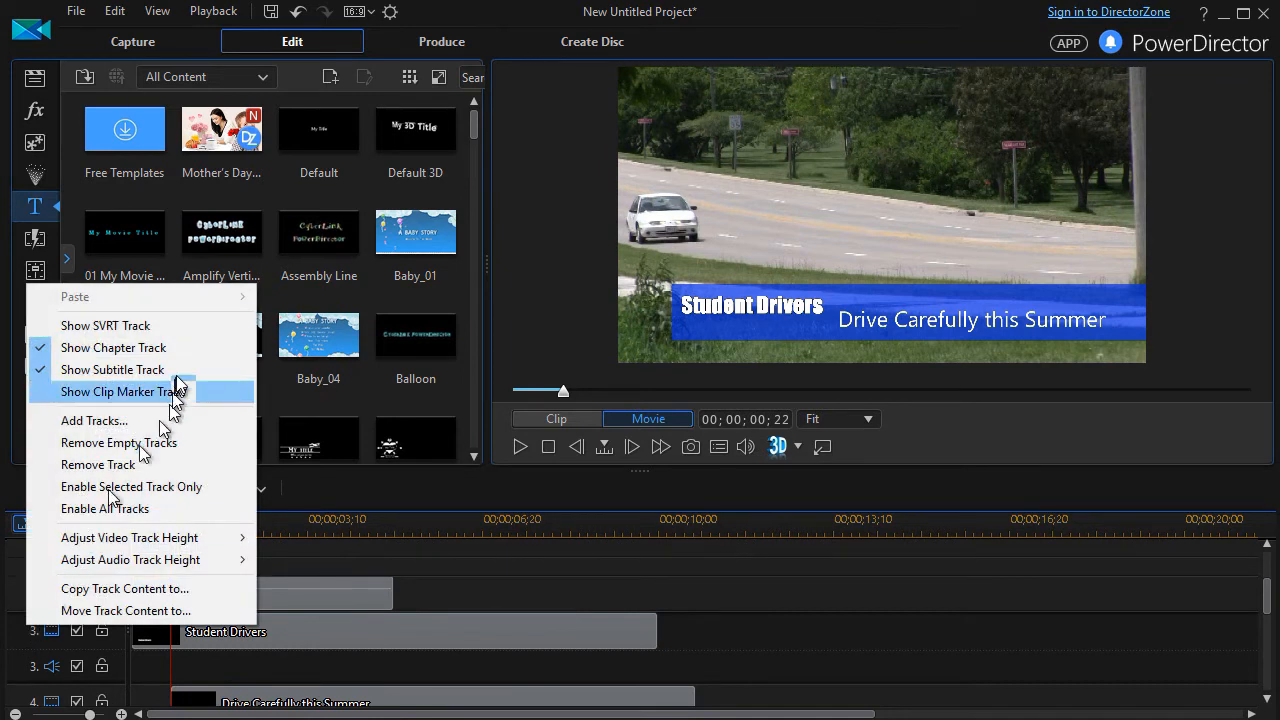
click(94, 420)
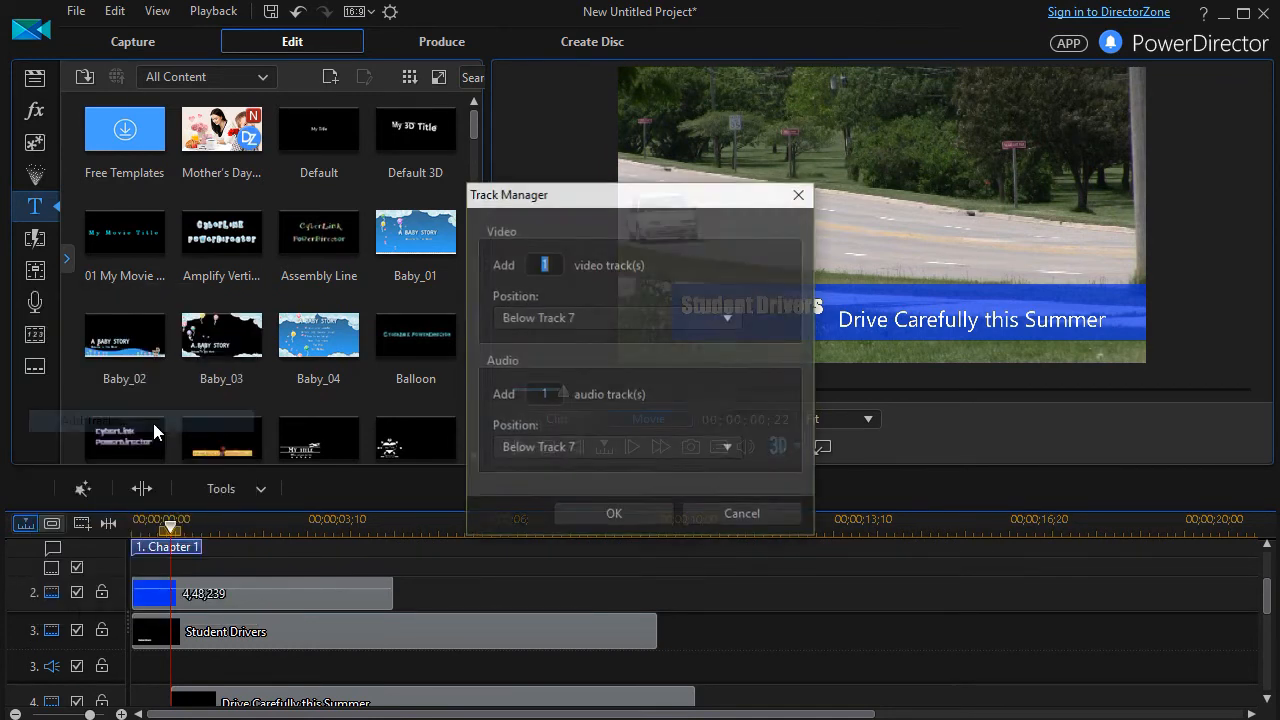
click(728, 316)
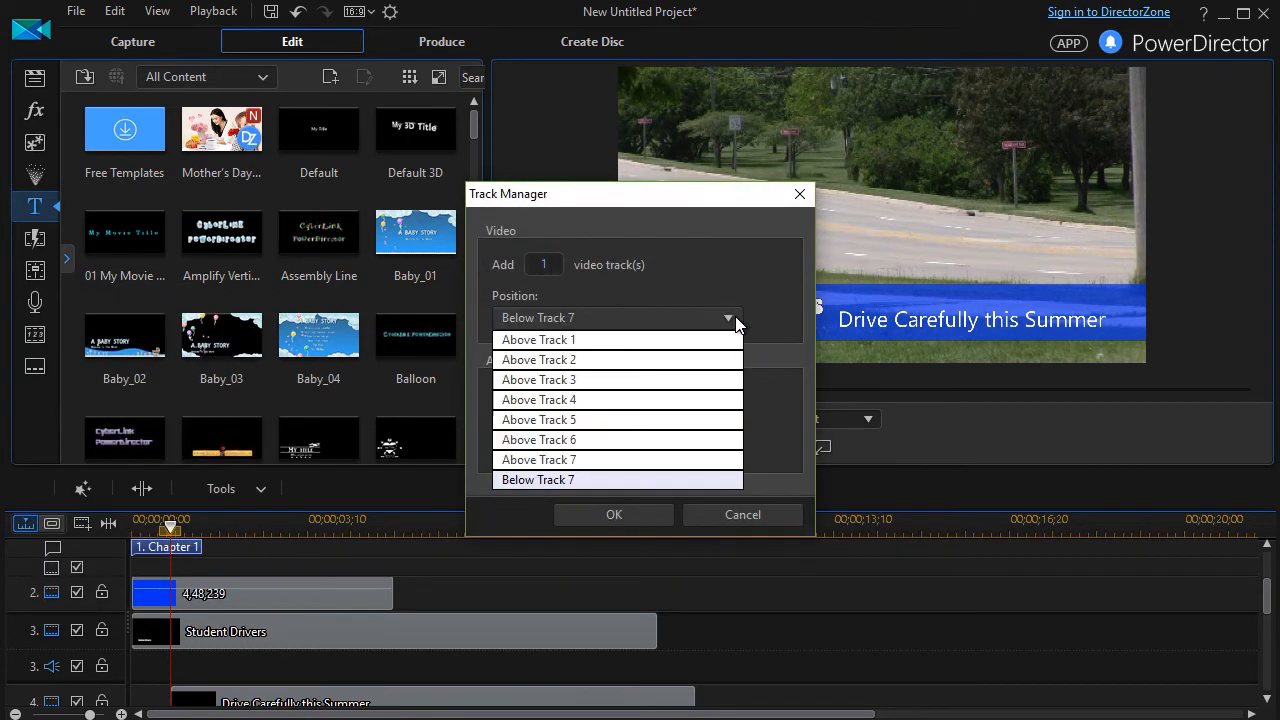
mouse_move(622, 384)
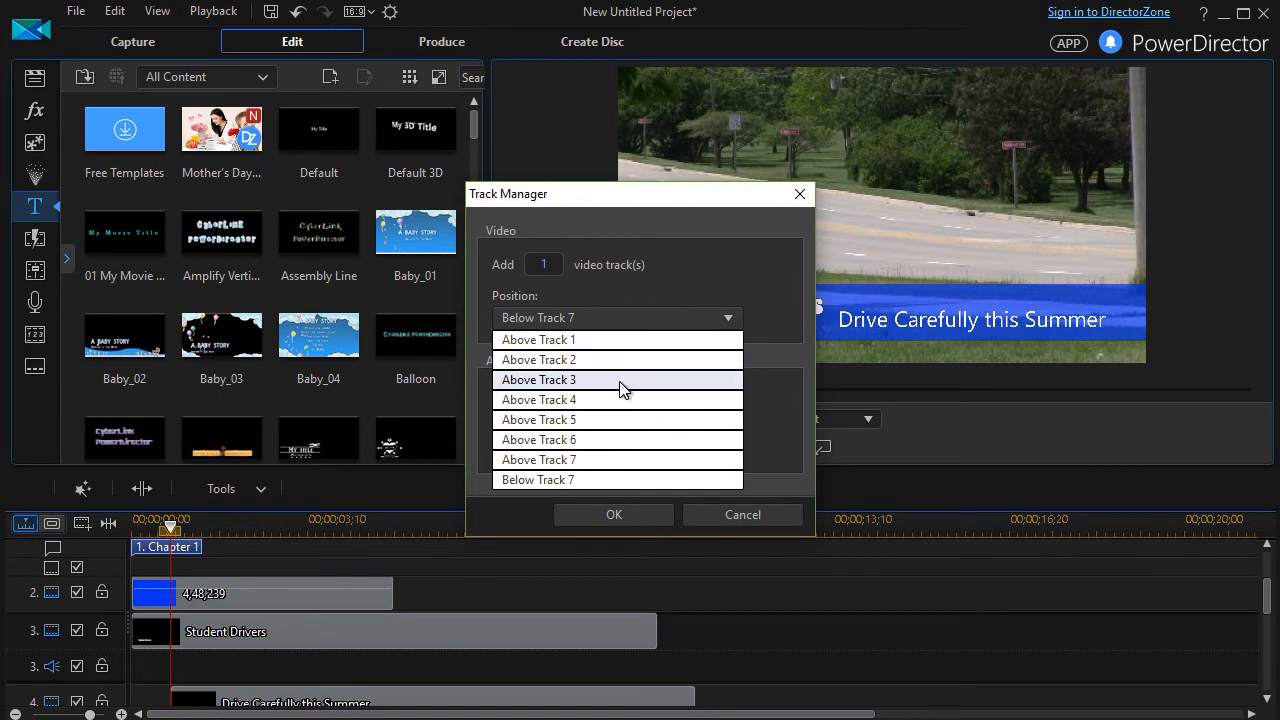
click(538, 380)
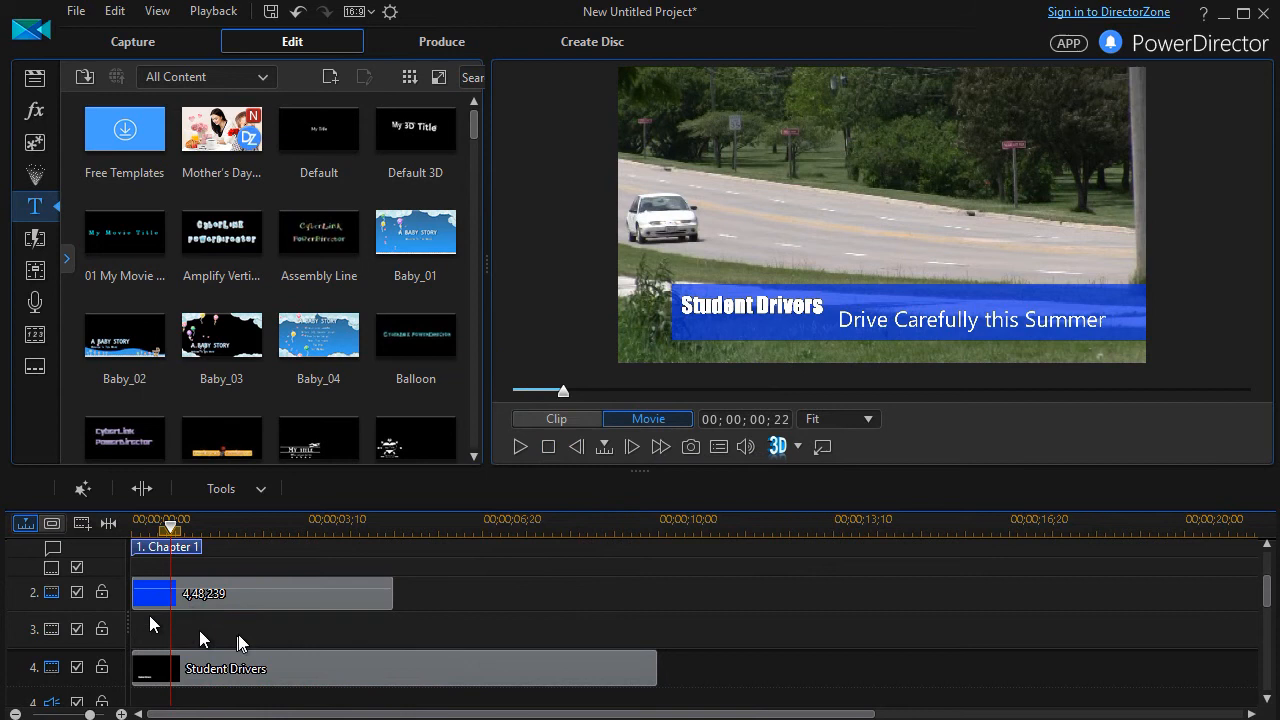
mouse_move(36, 84)
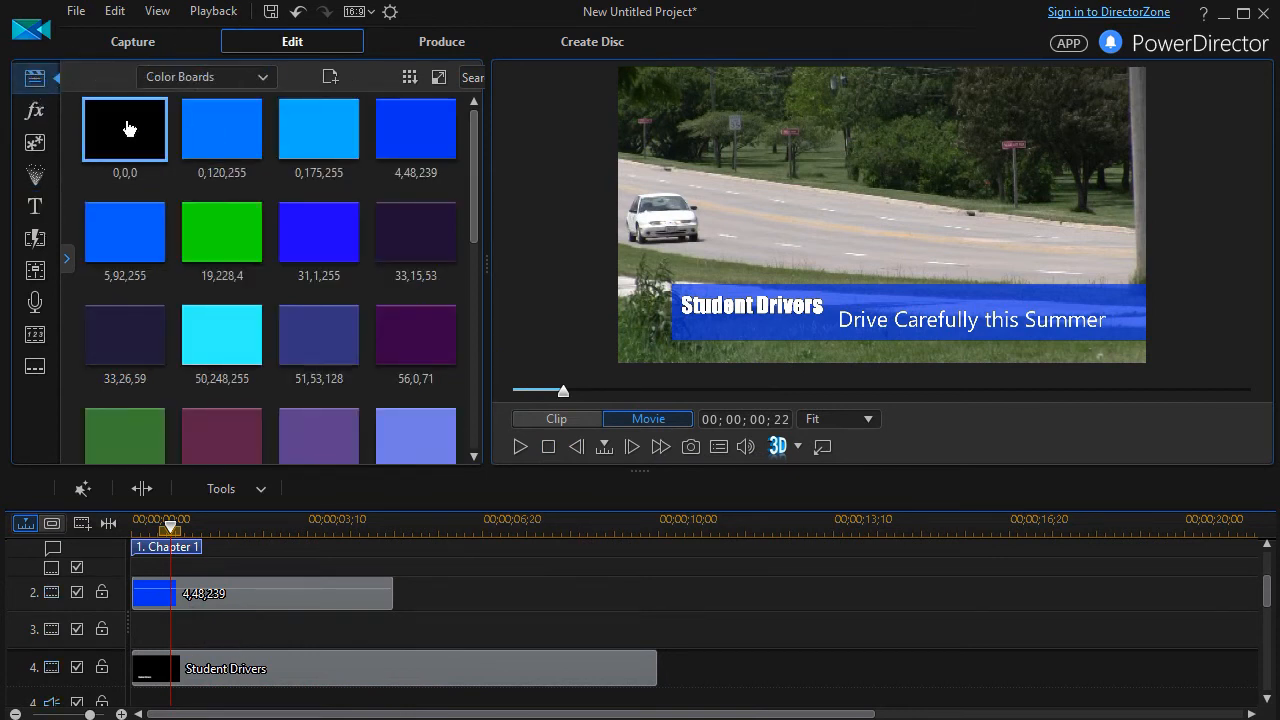
mouse_move(472, 220)
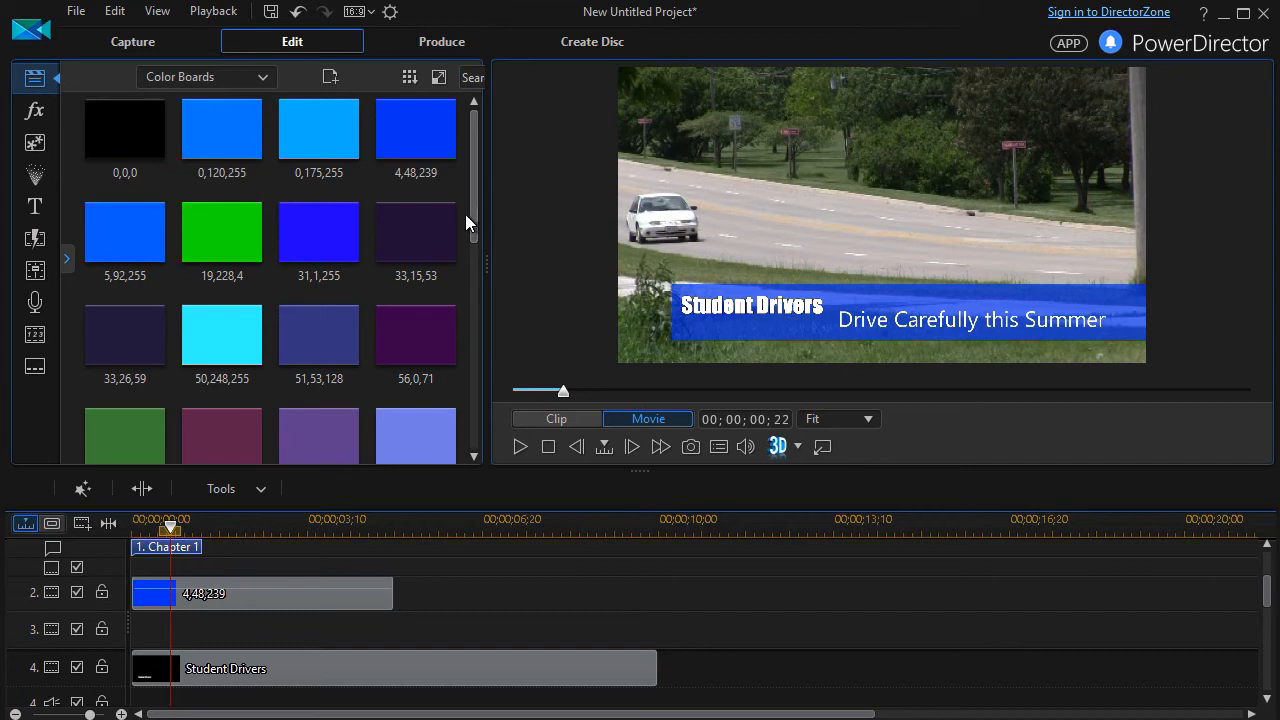
Step: Scroll through the Color Board Room to find the white board
scroll(down, 3)
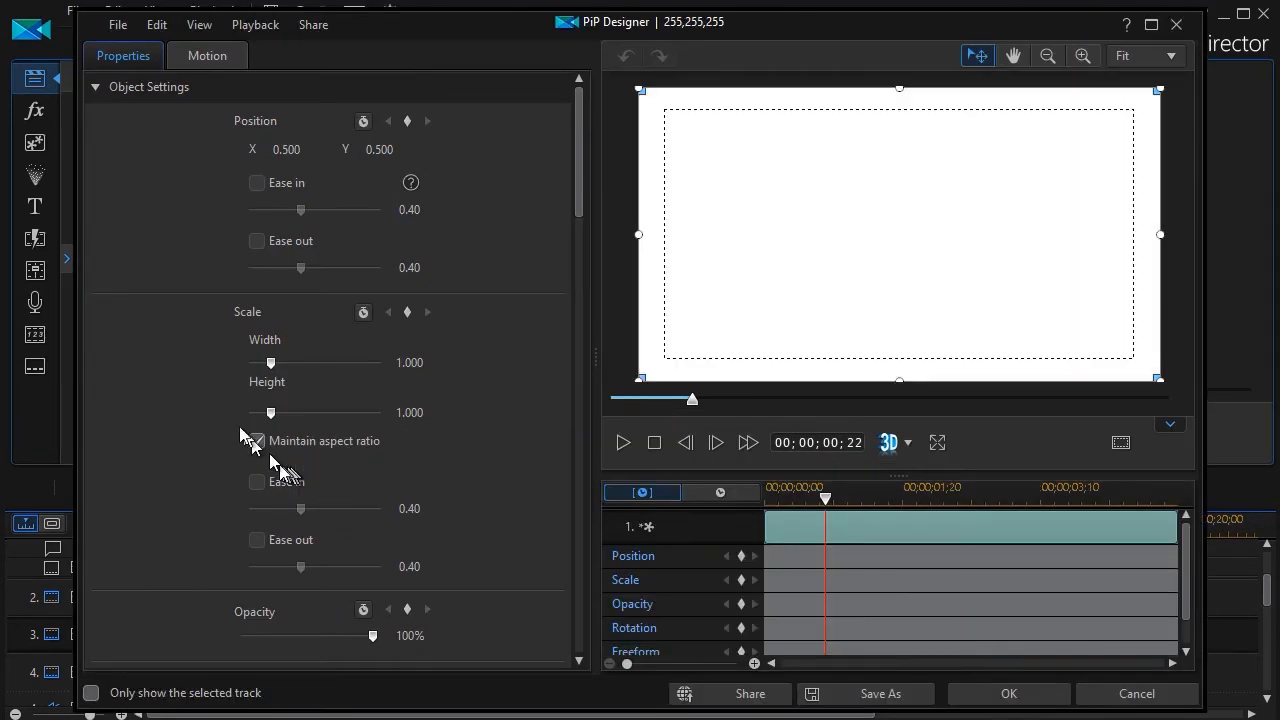
Step: Unlock proportions, narrow the white bar from the left, restore 100% opacity and apply it
click(256, 442)
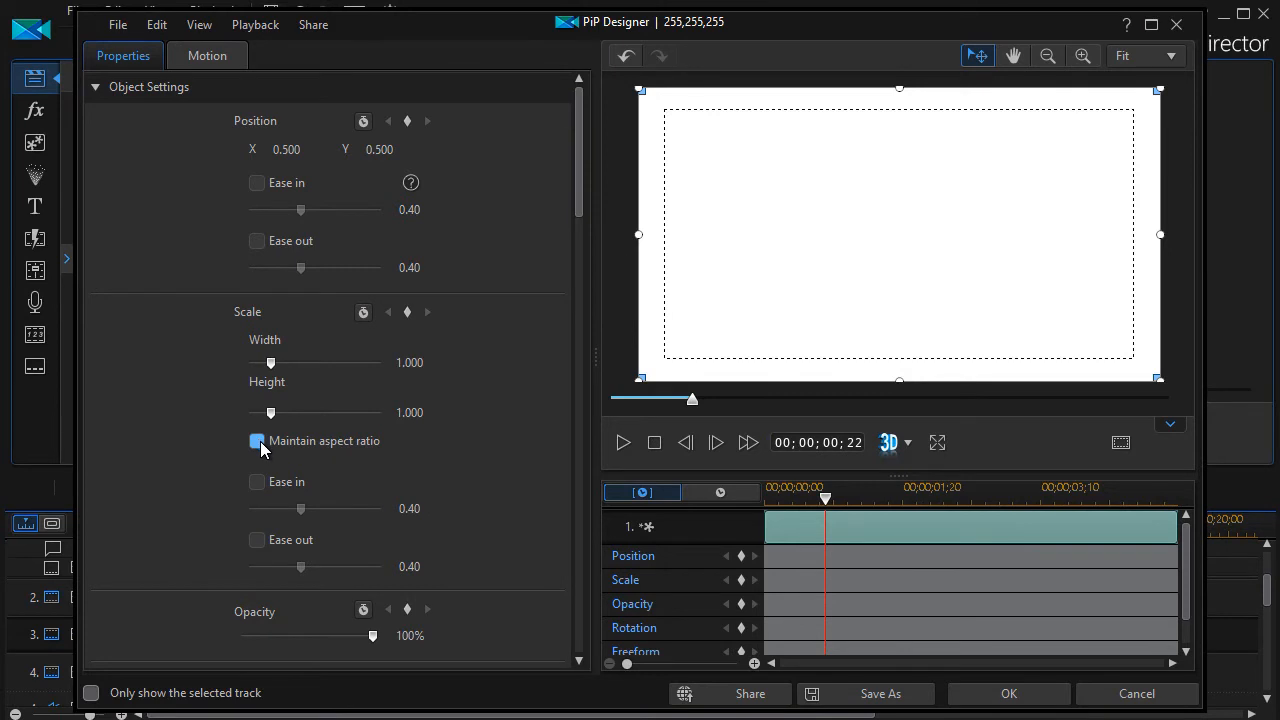
click(256, 442)
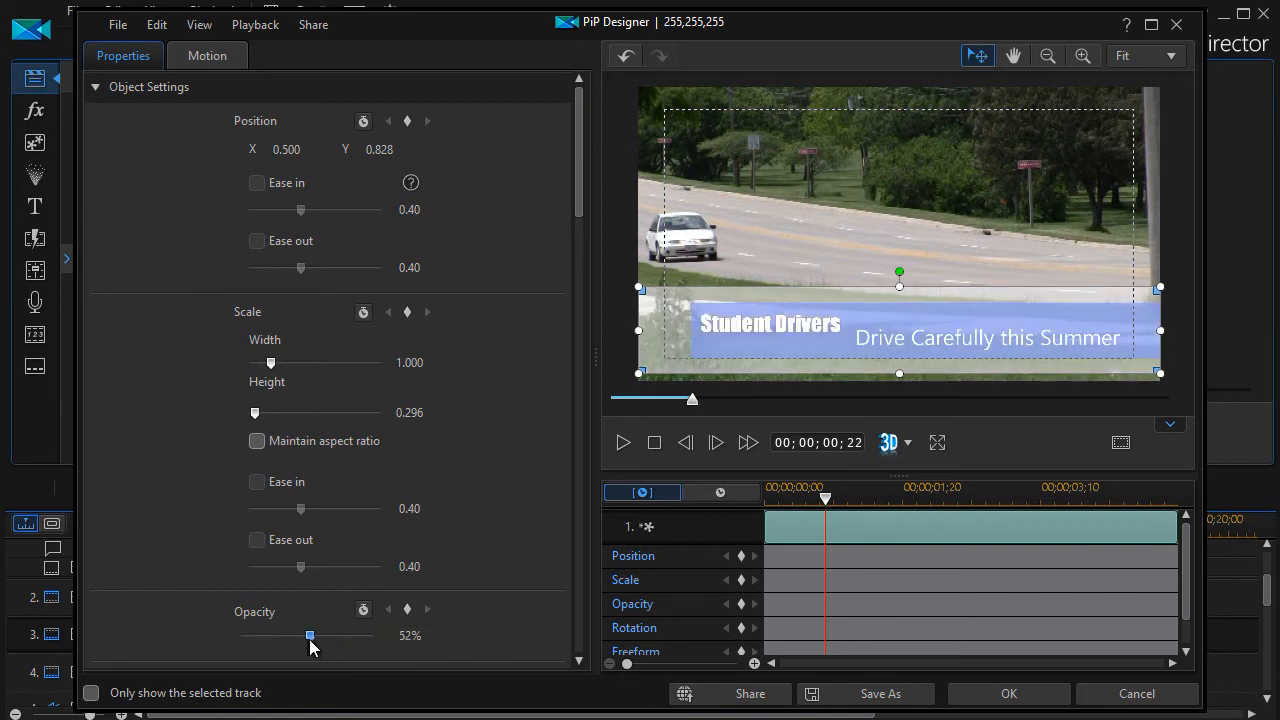
drag(310, 636, 320, 636)
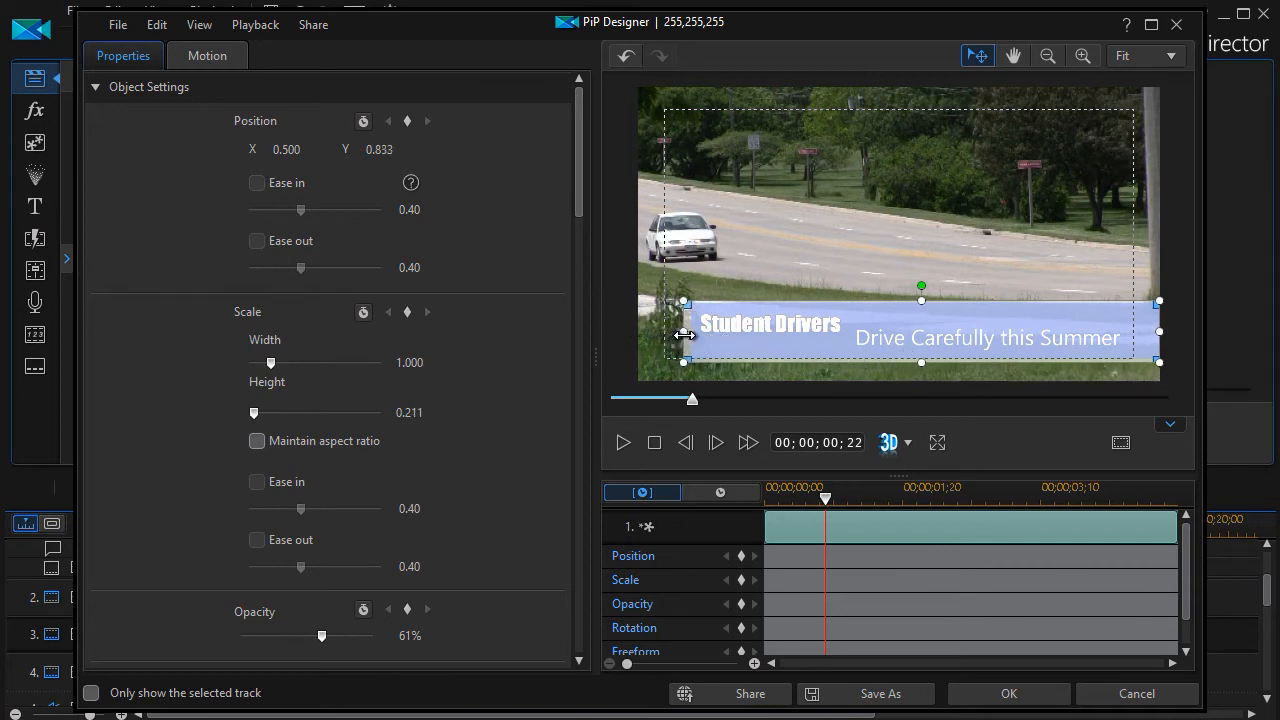
drag(684, 332, 692, 332)
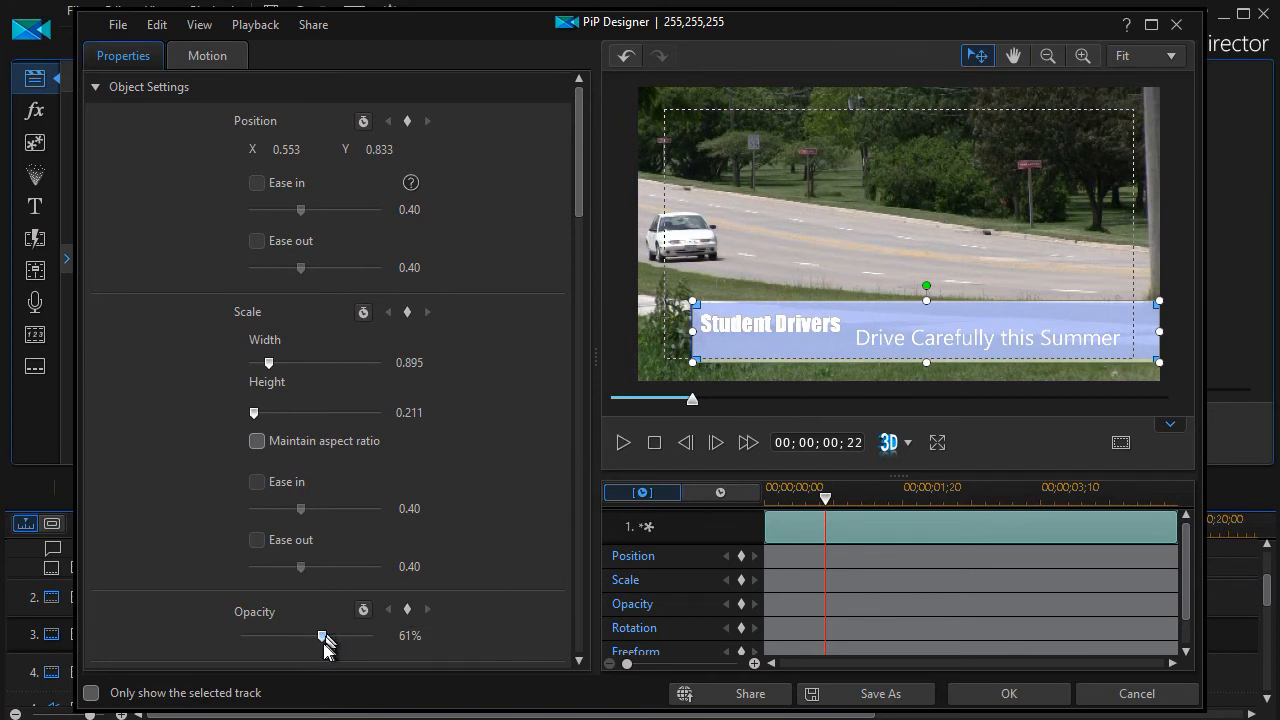
drag(322, 636, 372, 636)
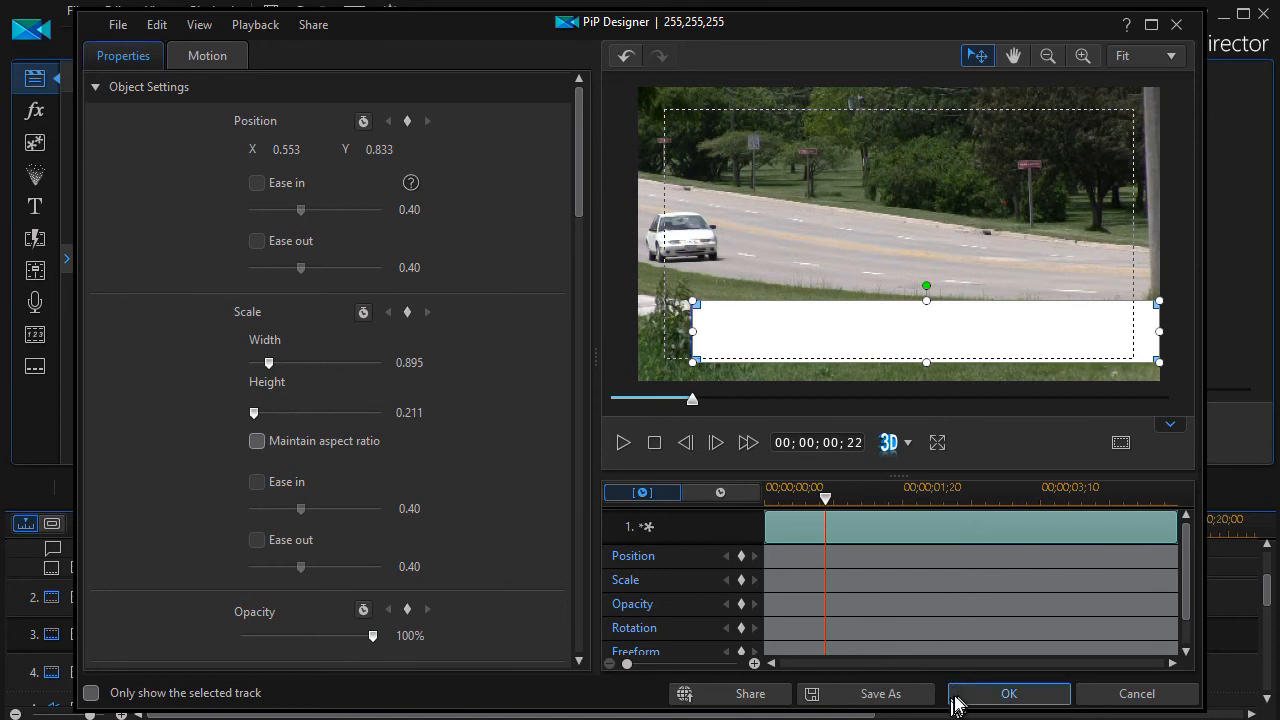
click(1008, 692)
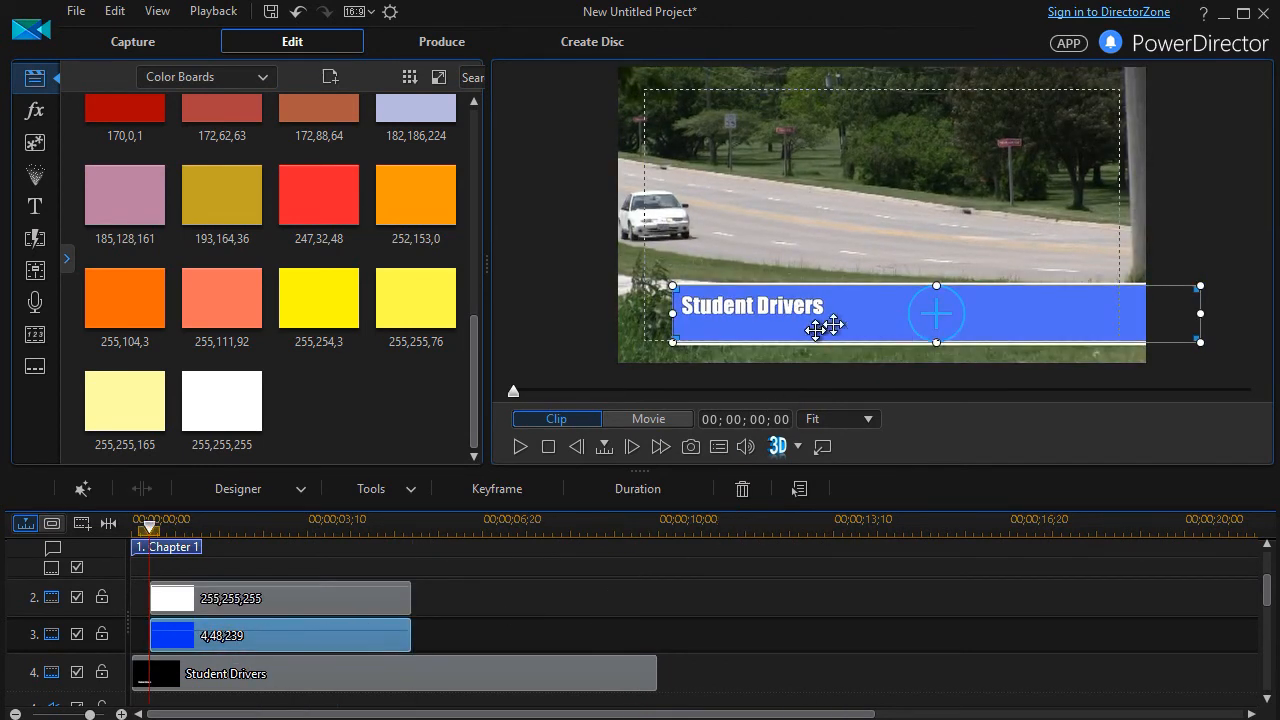
mouse_move(352, 638)
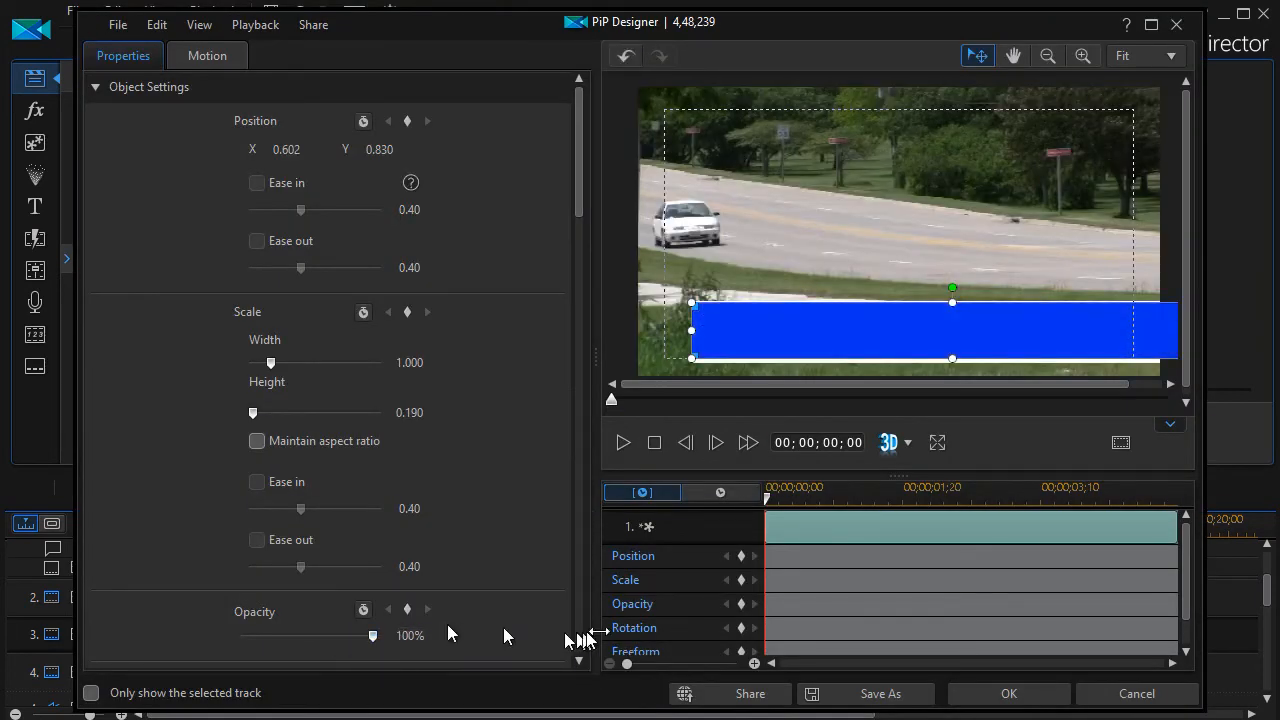
Step: Fit the blue colour board inside the white bar in PiP Designer and confirm
click(1008, 692)
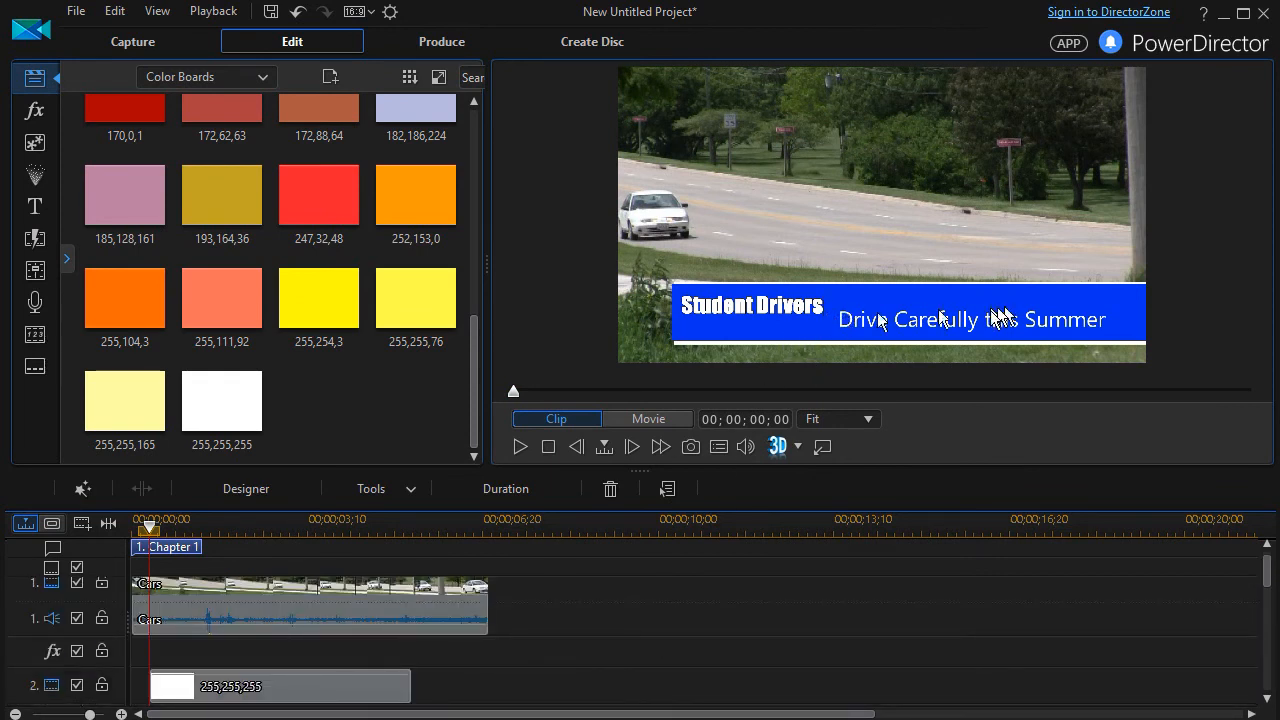
mouse_move(762, 340)
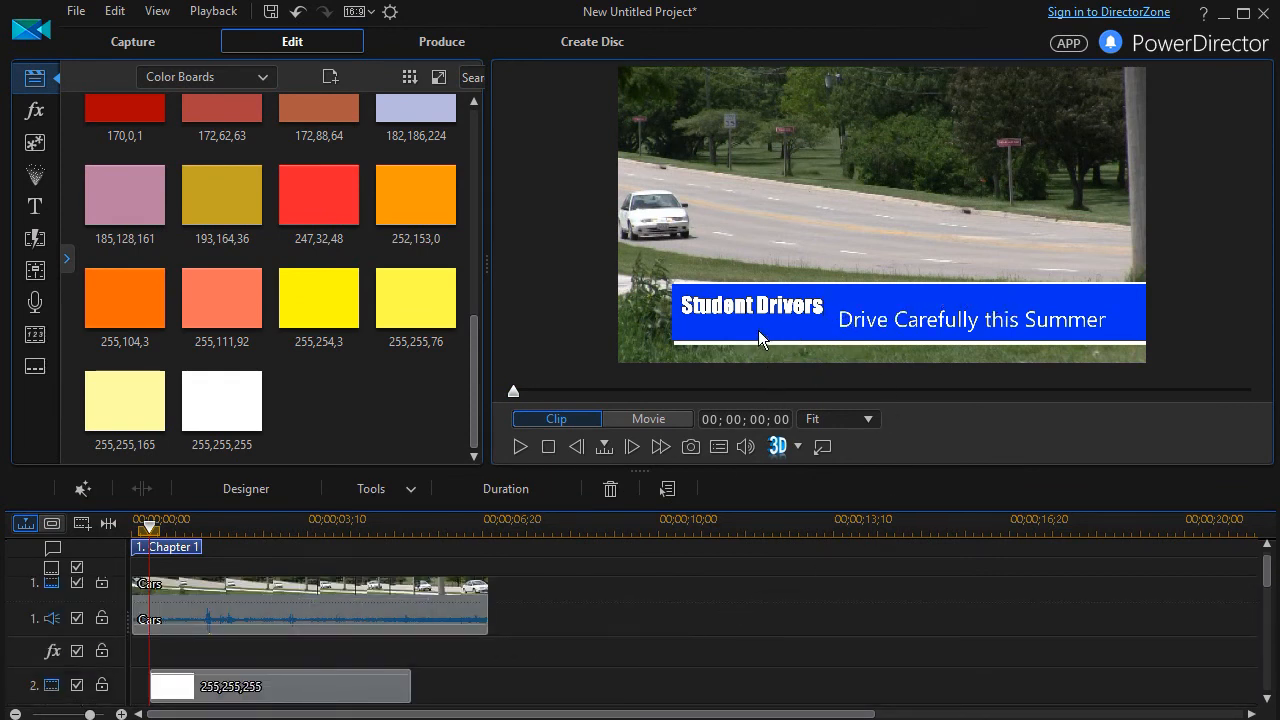
mouse_move(960, 460)
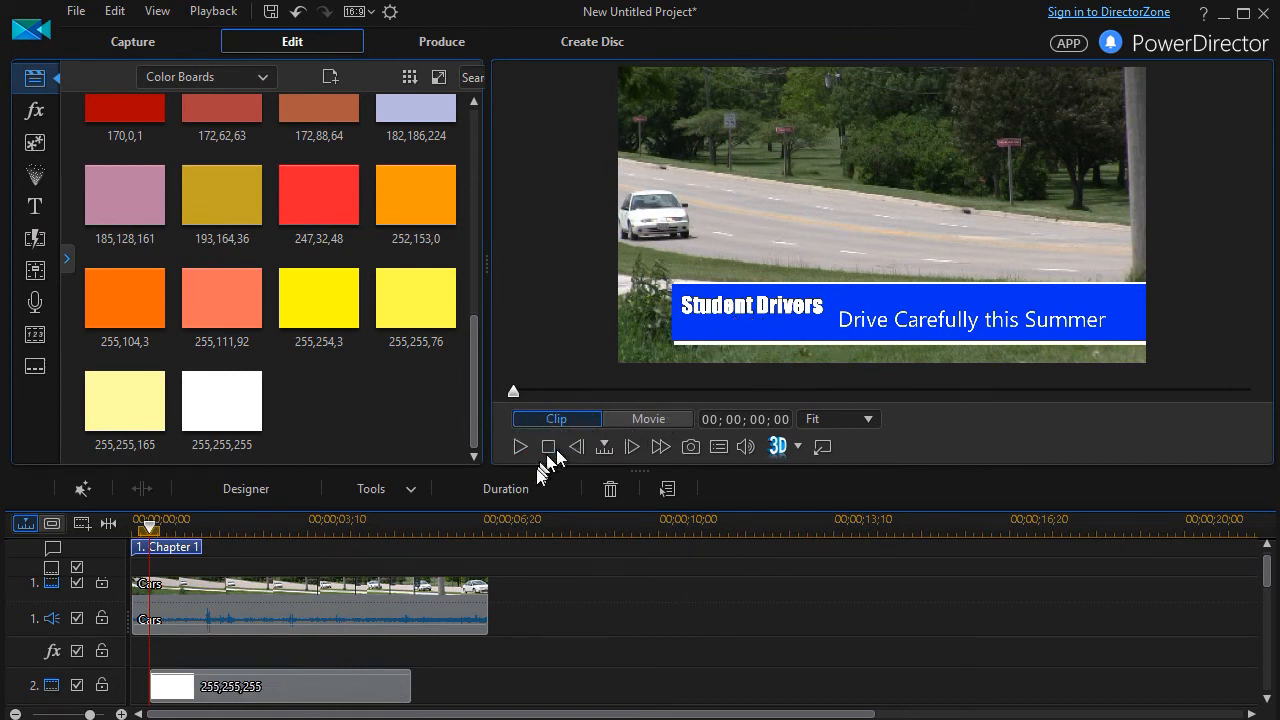
mouse_move(520, 446)
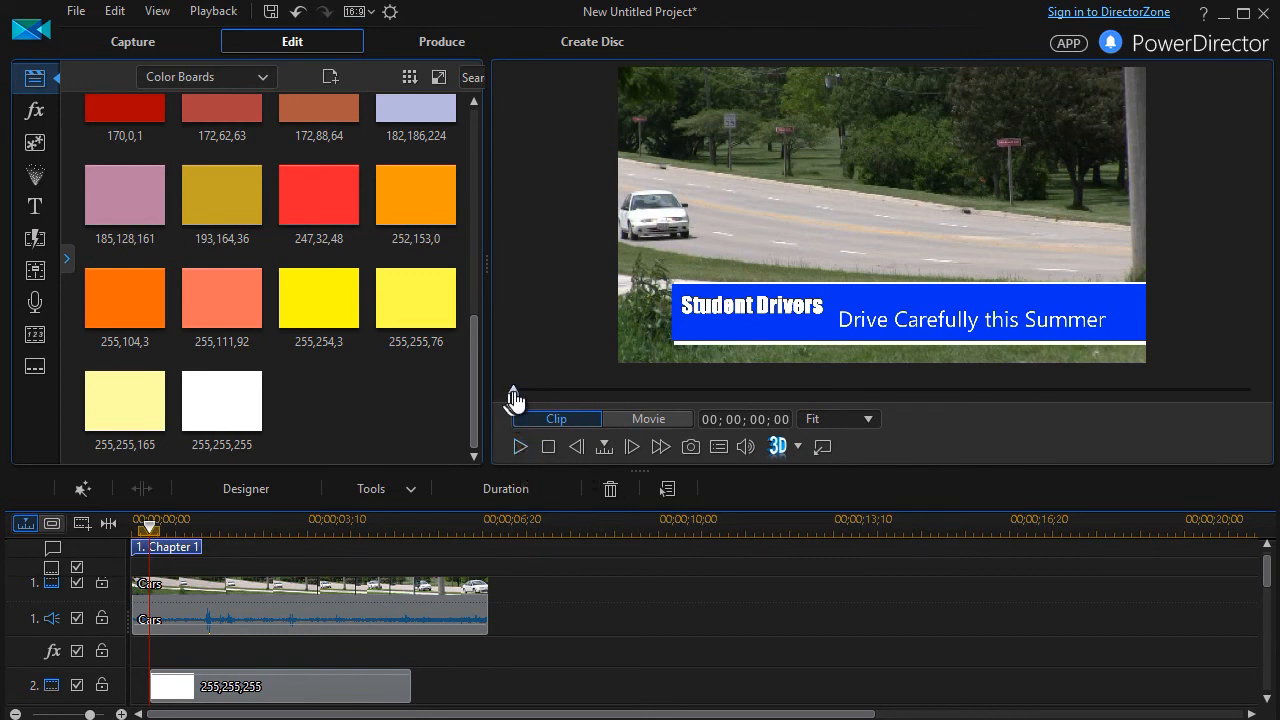
mouse_move(514, 458)
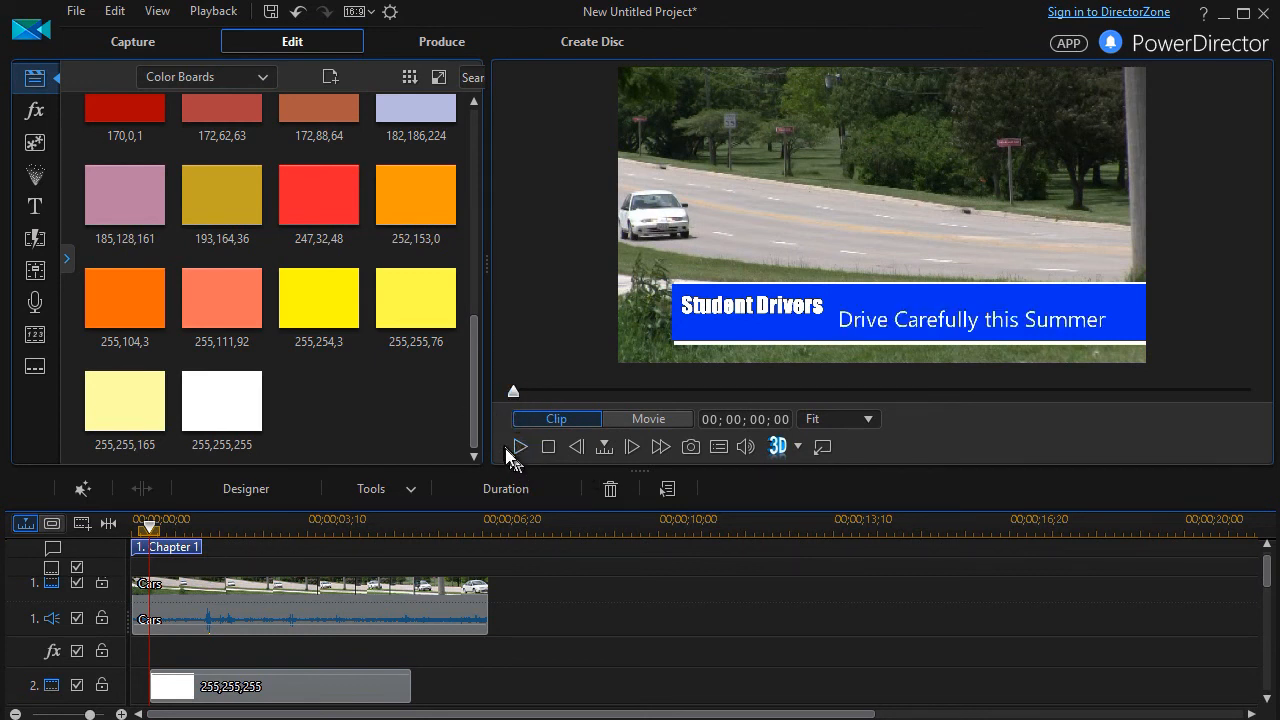
click(520, 446)
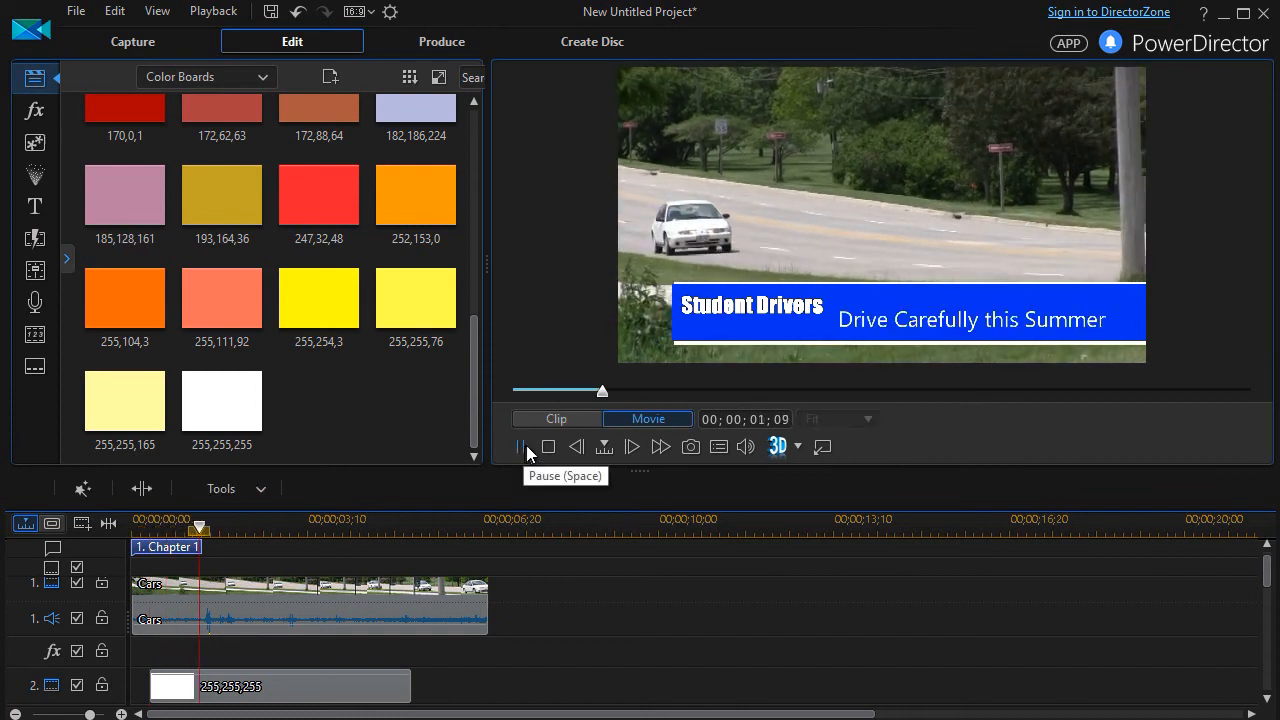
click(520, 448)
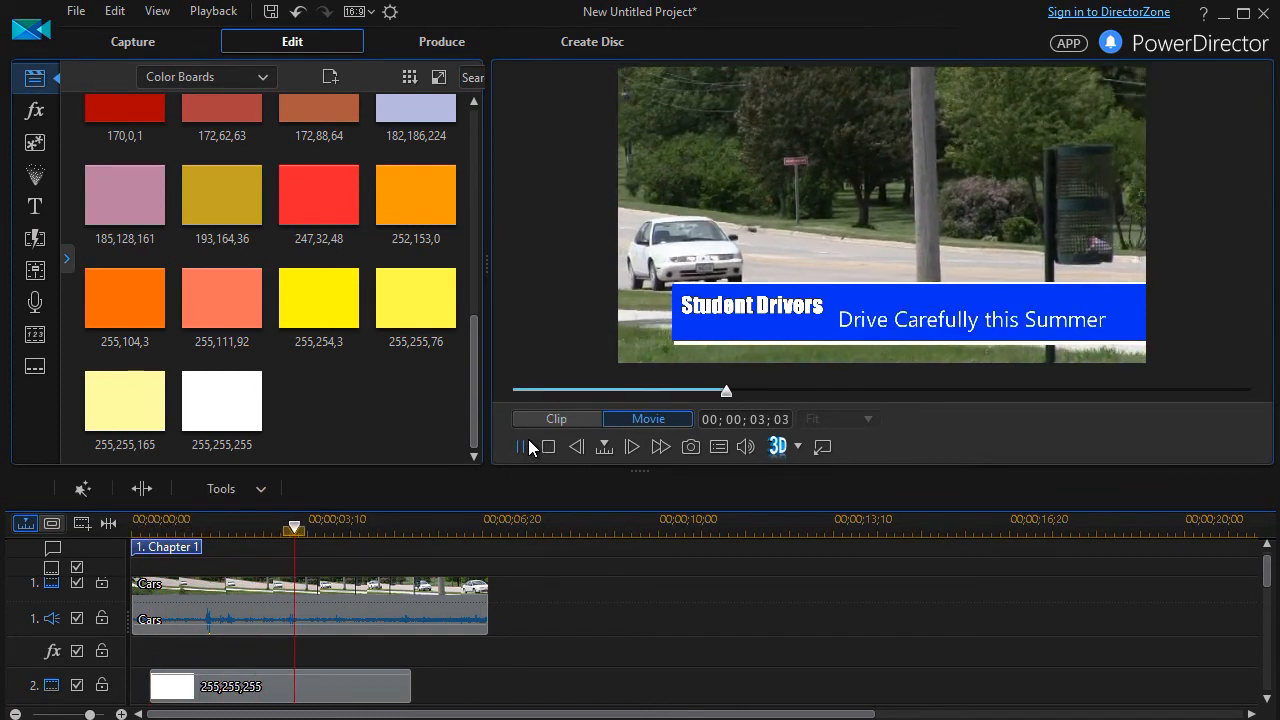
click(520, 446)
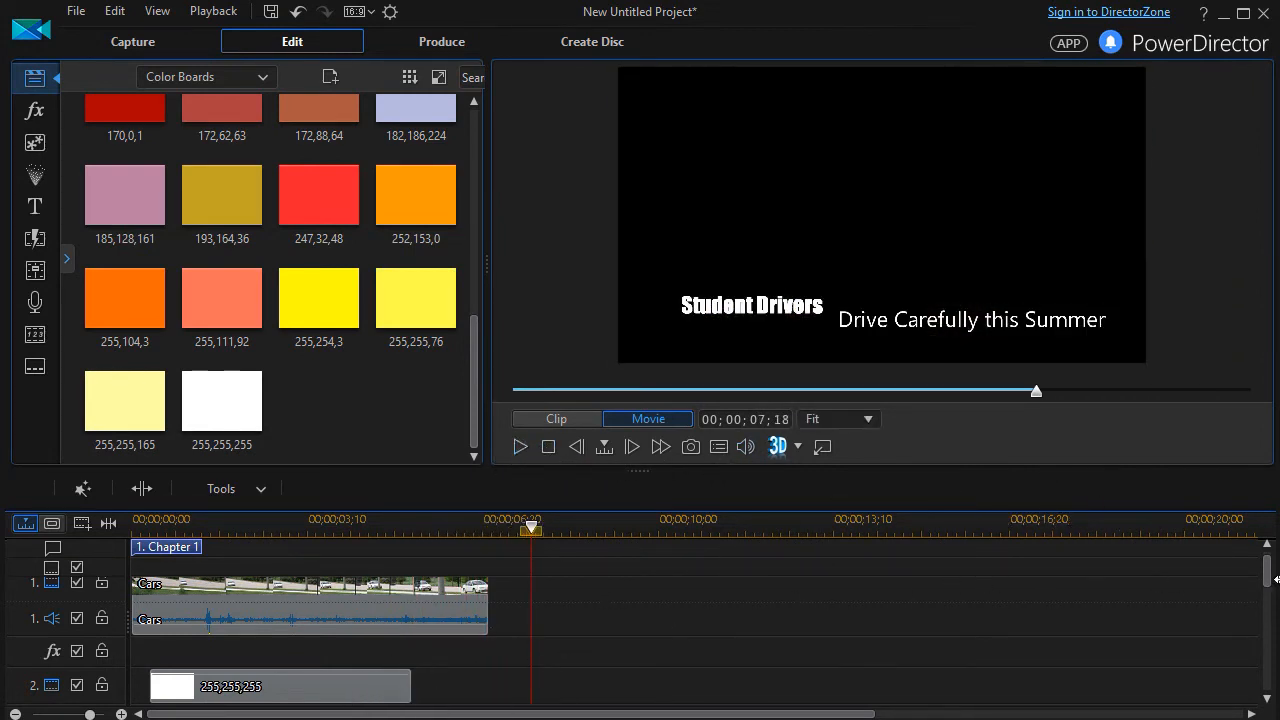
scroll(down, 3)
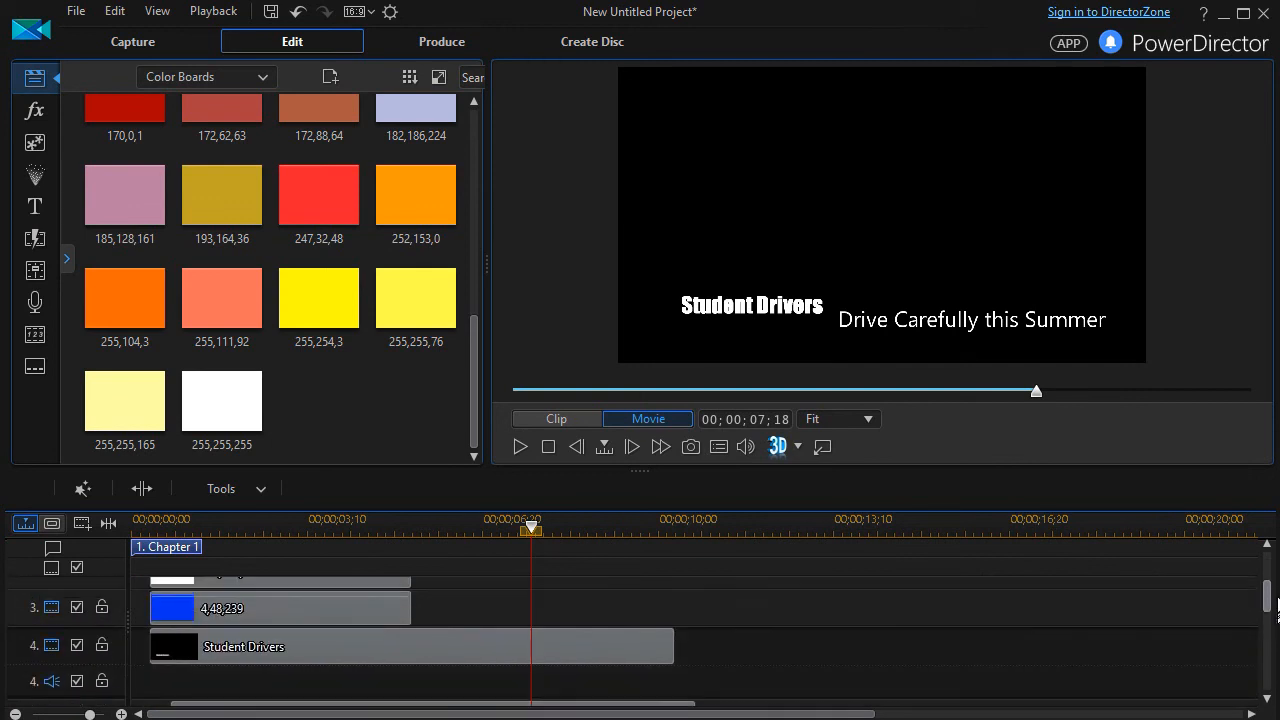